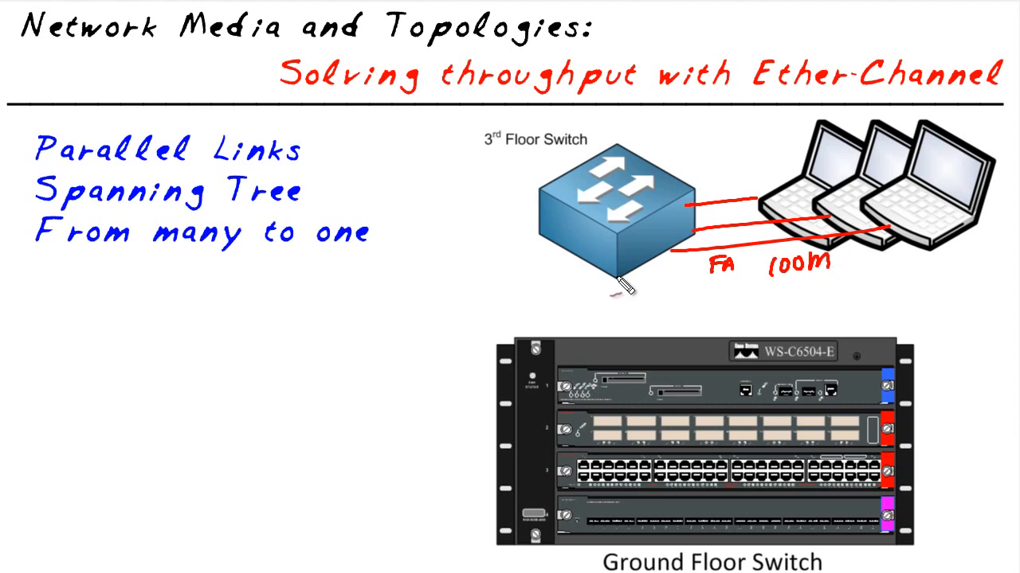
# Draw a red FA 100m uplink from the 3rd Floor Switch to the Ground Floor Switch with an arrow
pyautogui.moveTo(620, 279); pyautogui.dragTo(624, 470)
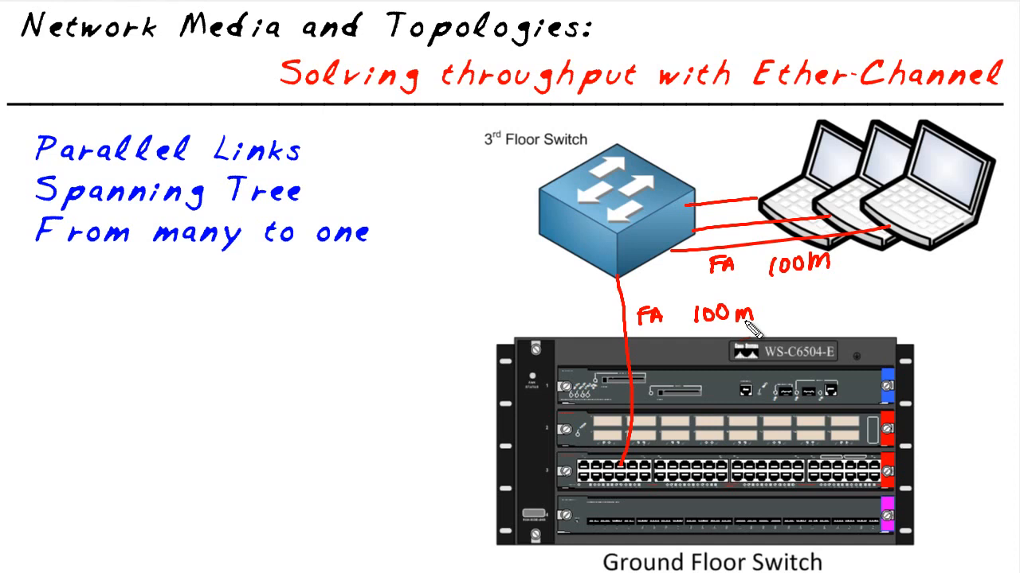
pyautogui.moveTo(848, 175)
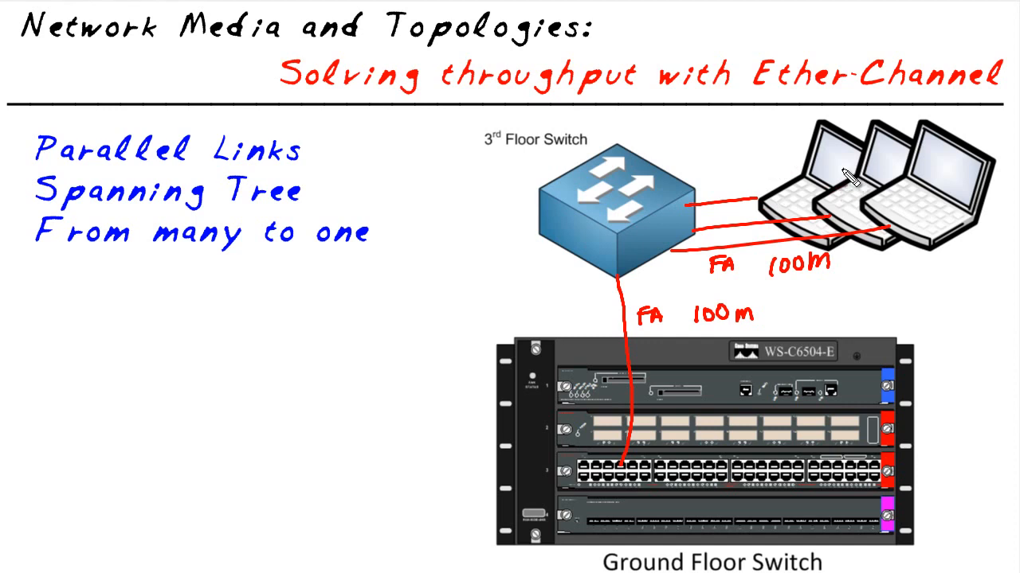
pyautogui.moveTo(927, 223)
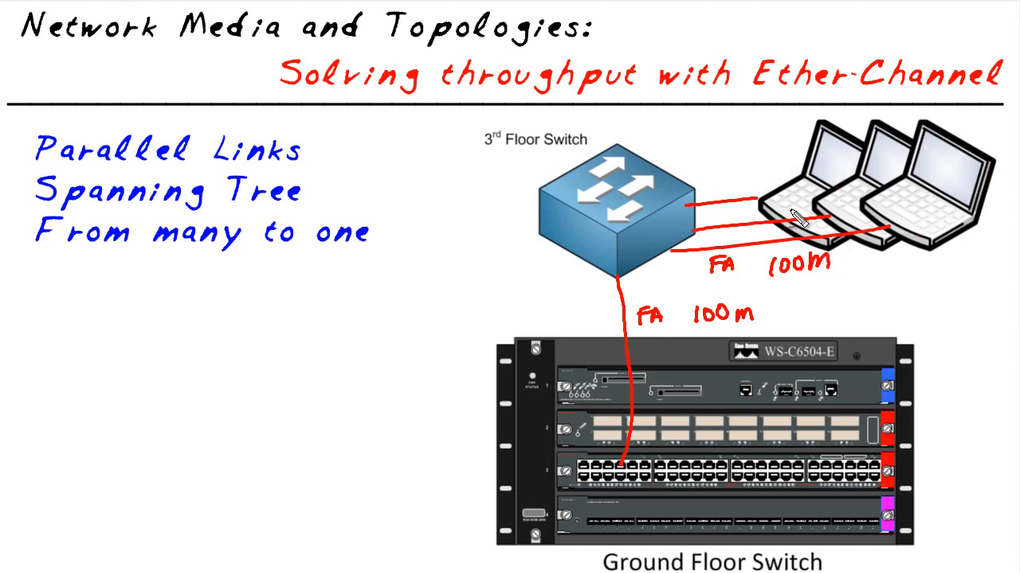
pyautogui.moveTo(605, 287); pyautogui.dragTo(574, 327)
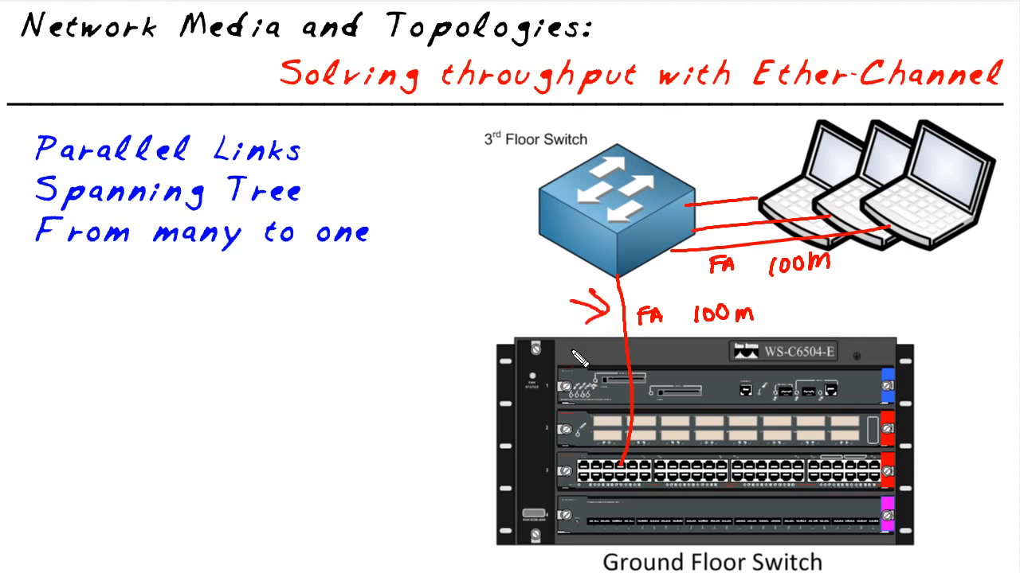
pyautogui.moveTo(638, 443)
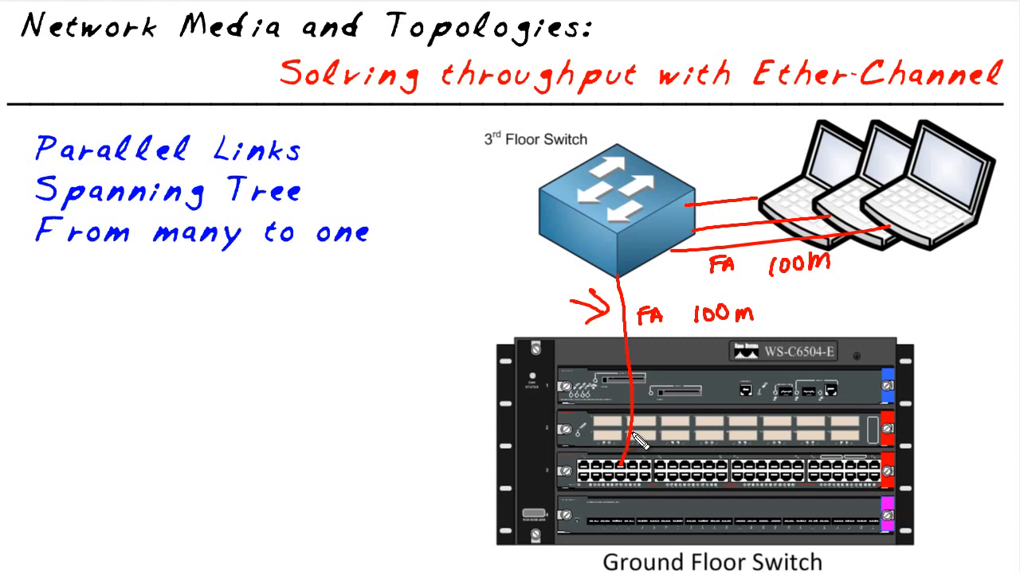
pyautogui.moveTo(804, 252)
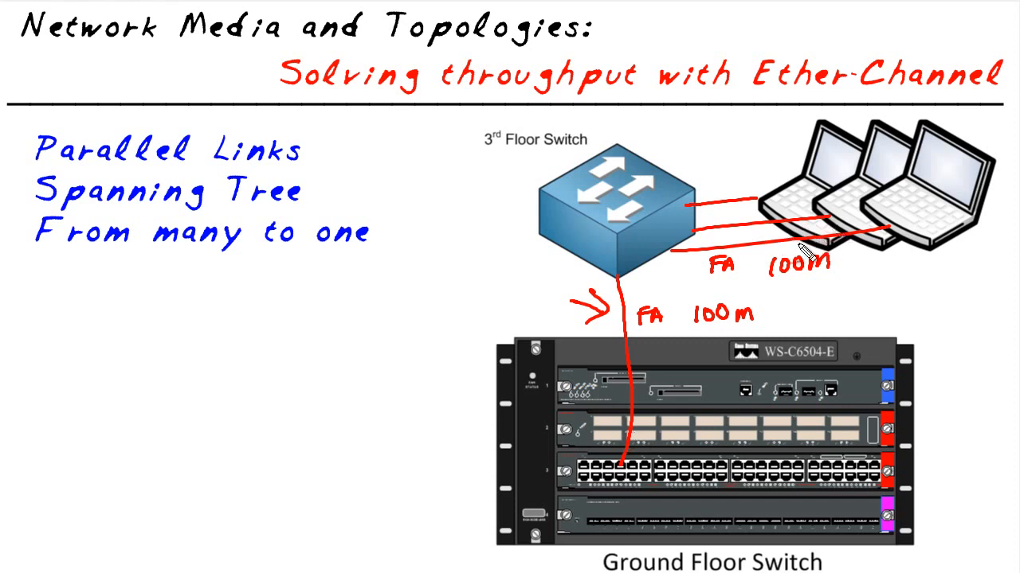
pyautogui.moveTo(629, 417)
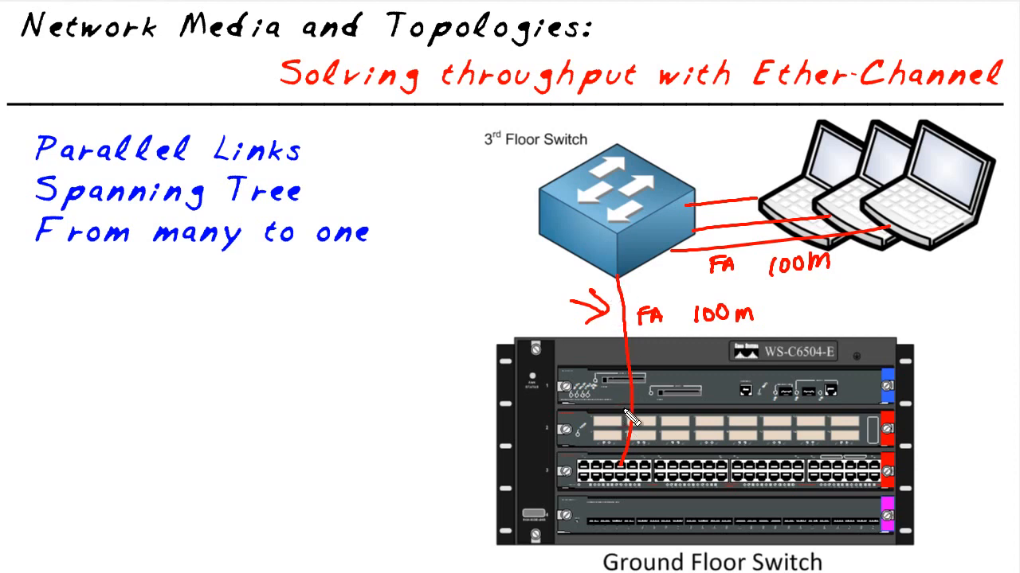
pyautogui.moveTo(630, 402)
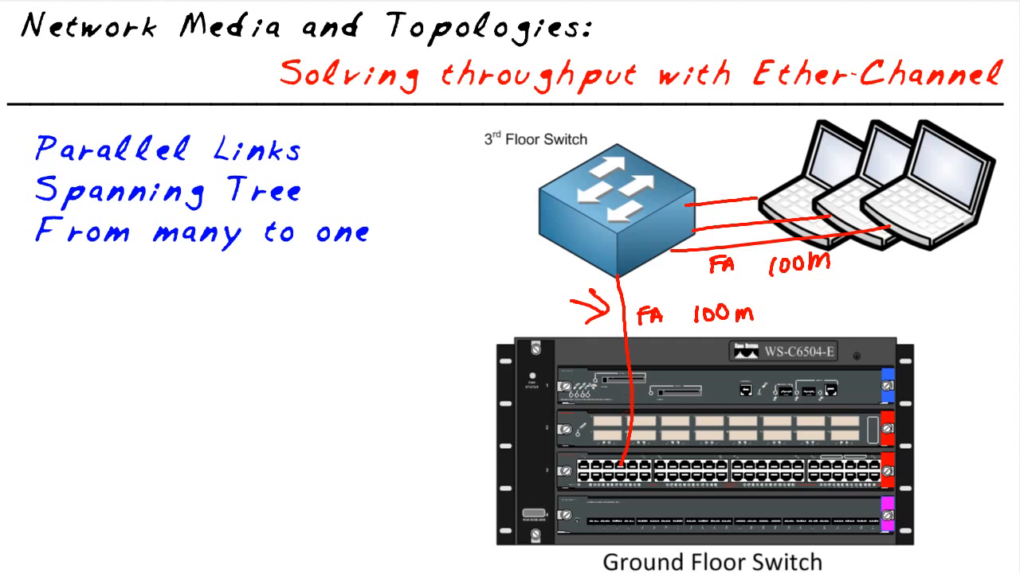
pyautogui.moveTo(629, 454)
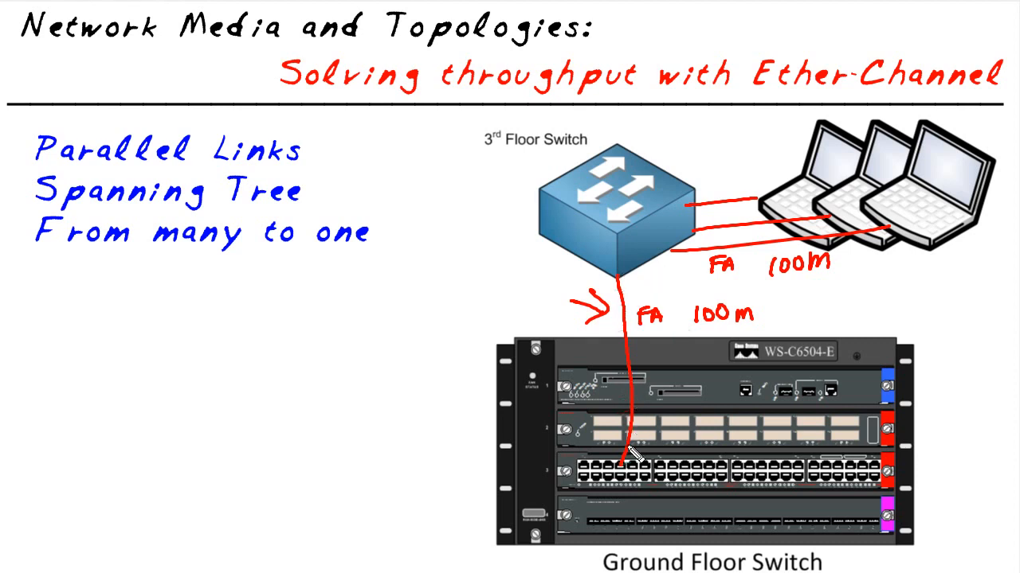
# Draw another cyan parallel link between the two switches for the 300M bundle
pyautogui.moveTo(653, 254); pyautogui.dragTo(673, 475)
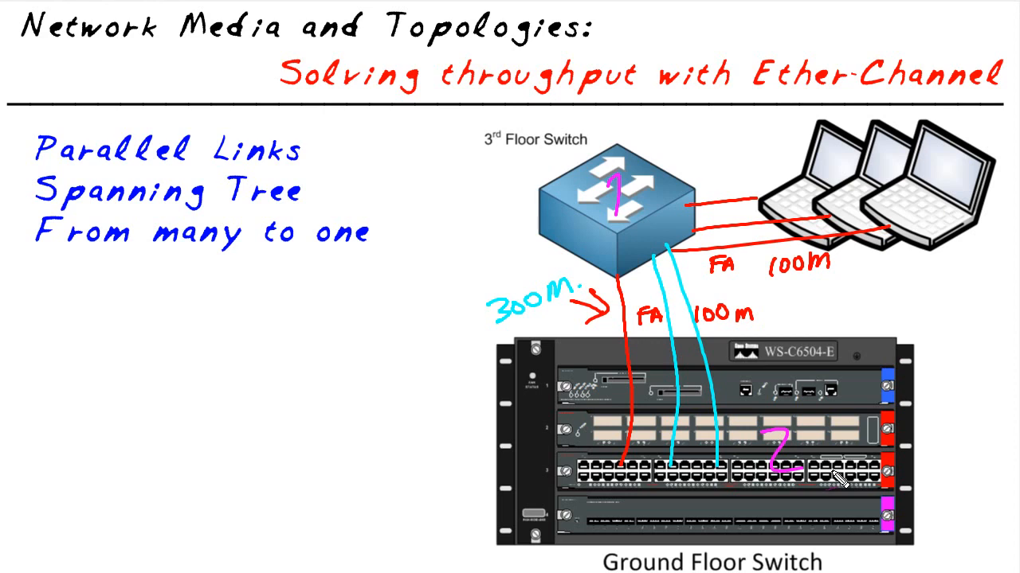
pyautogui.moveTo(613, 438)
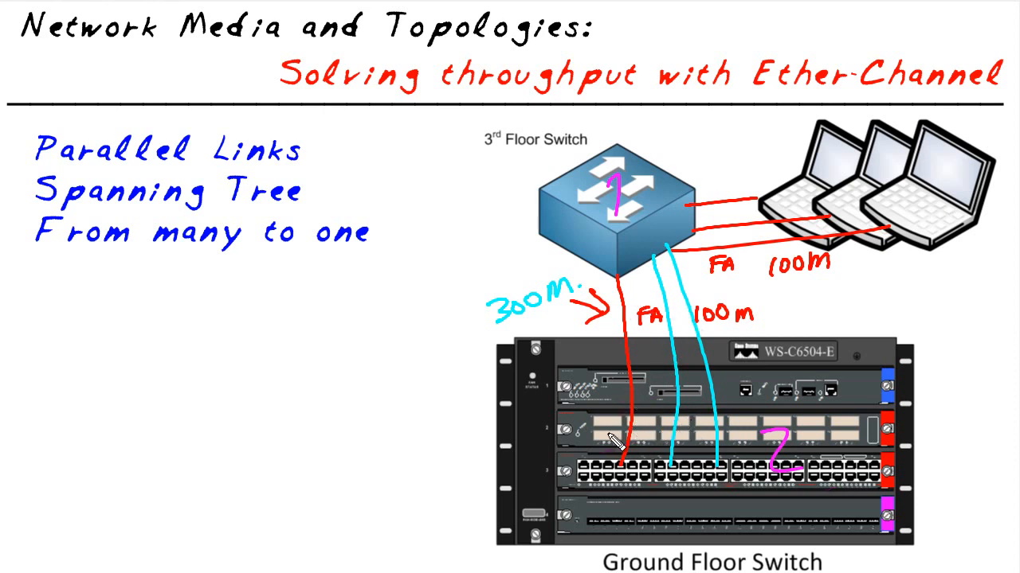
pyautogui.moveTo(701, 470)
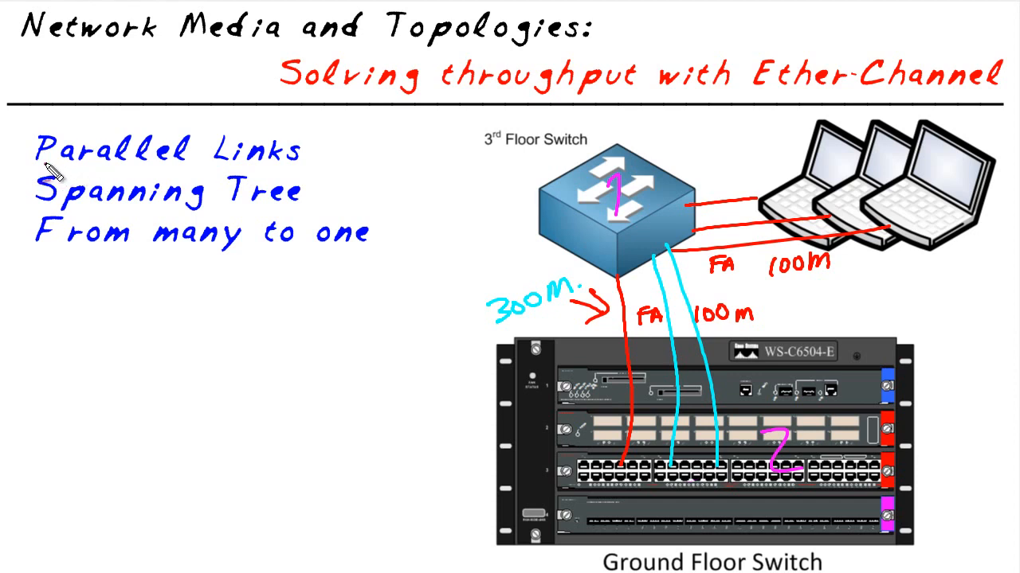
# Underline 'Parallel Links' and 'Spanning Tree' in the bullet list with the pink highlighter
pyautogui.moveTo(44, 167); pyautogui.dragTo(287, 166)
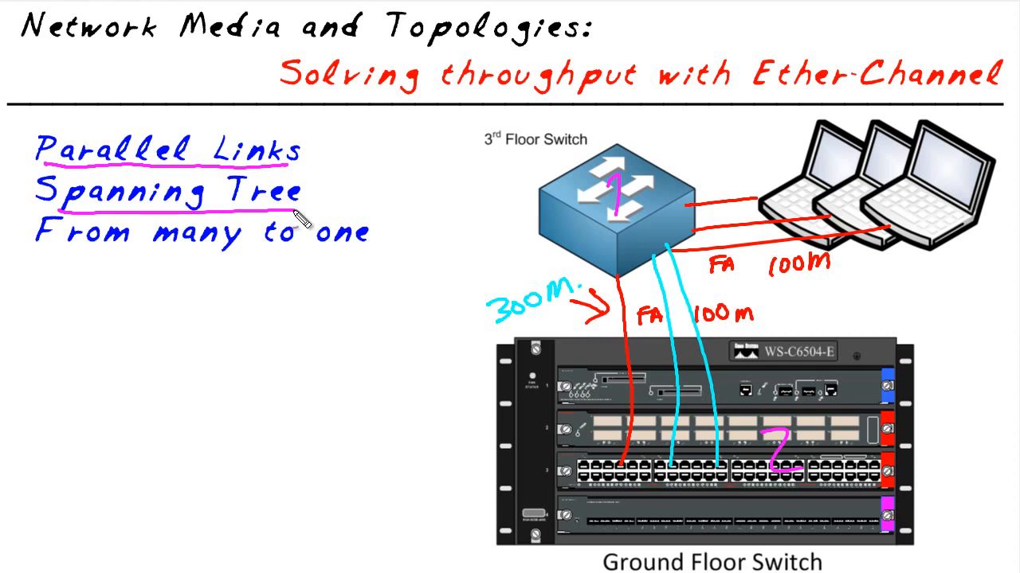
pyautogui.moveTo(60, 255); pyautogui.dragTo(391, 239)
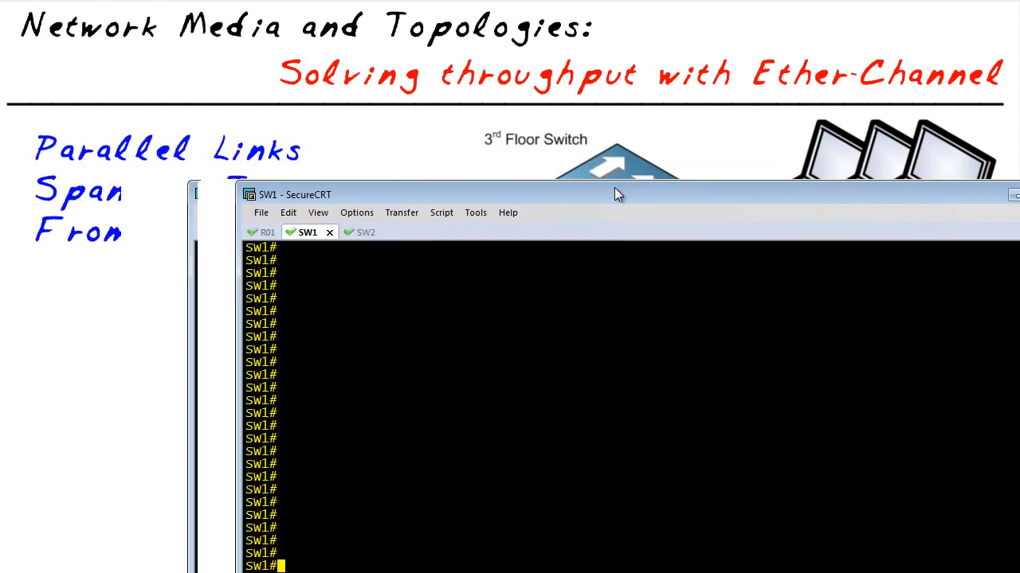
# Move the SW1 terminal over the slide and sketch SW1 and SW2 linked on ports 10, 11 and 12
pyautogui.moveTo(618, 194); pyautogui.dragTo(486, 150)
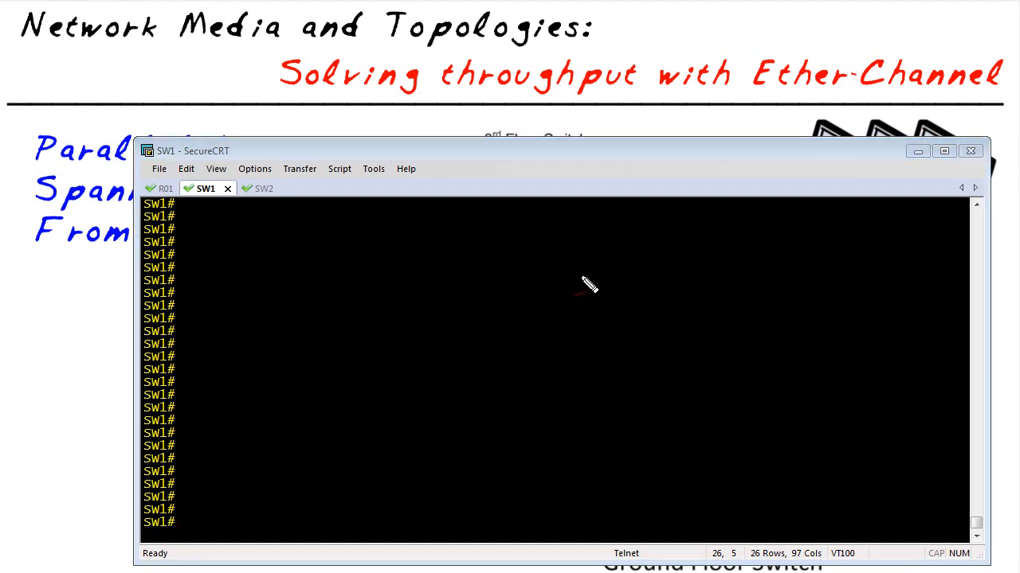
pyautogui.moveTo(572, 271); pyautogui.dragTo(860, 342)
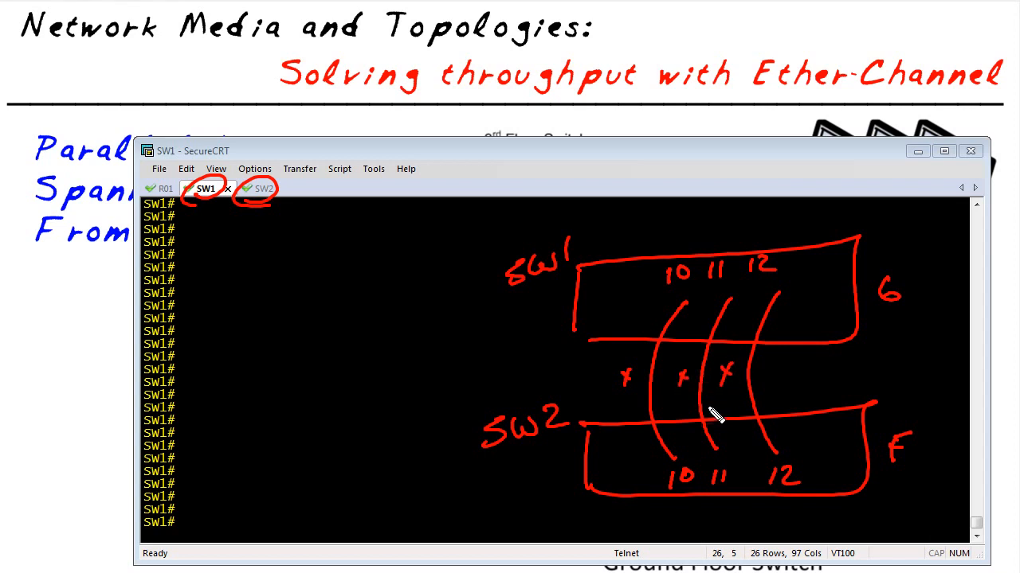
pyautogui.moveTo(672, 434)
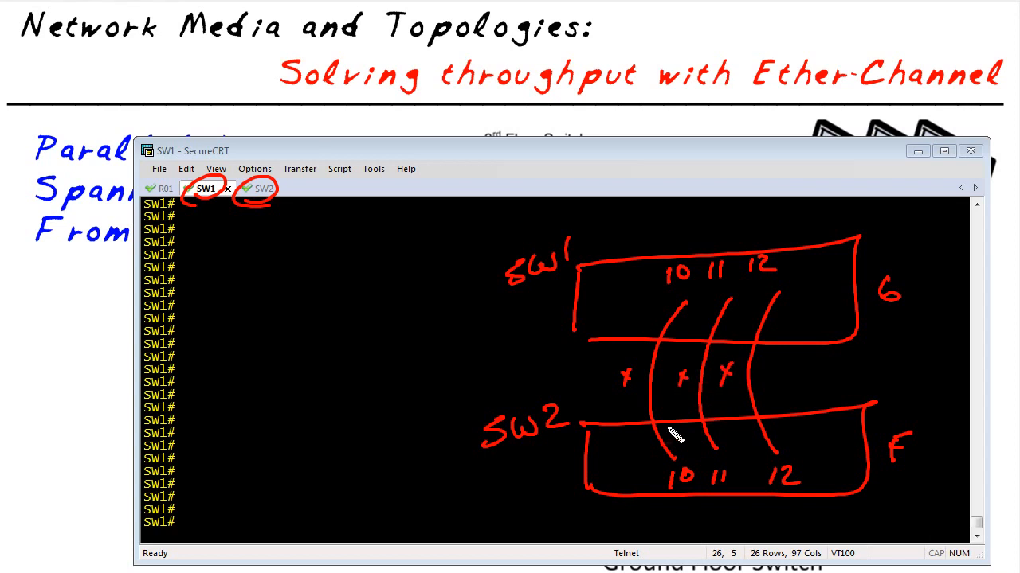
pyautogui.moveTo(725, 445)
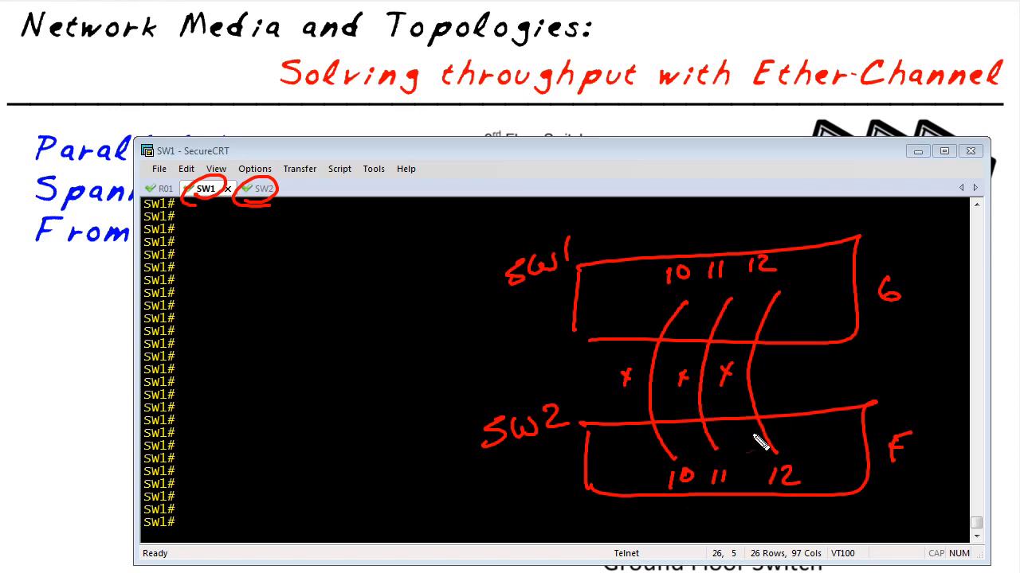
pyautogui.moveTo(720, 475)
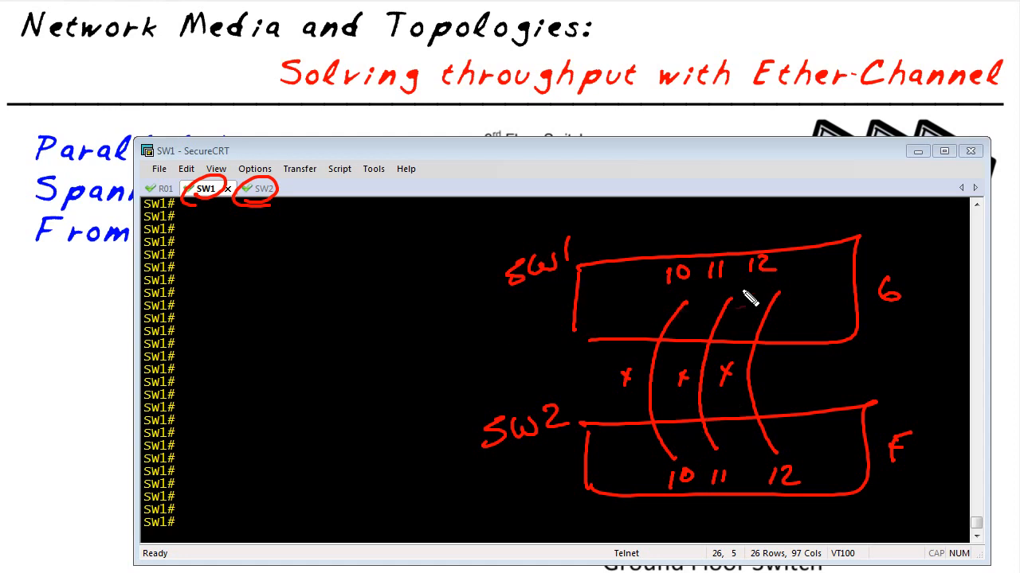
pyautogui.moveTo(469, 354)
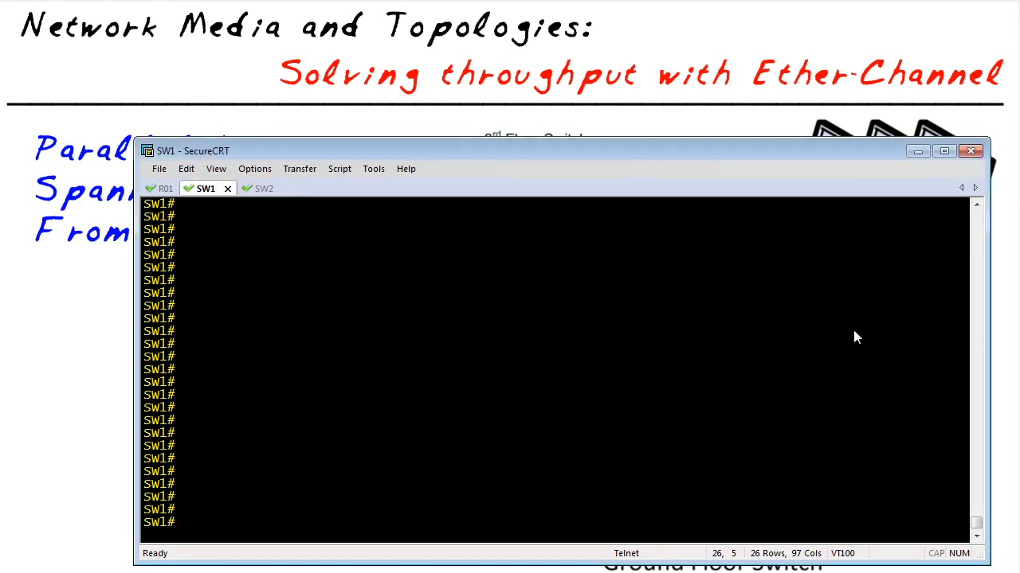
# Run show spanning-tree on SW1, showing it as root with ports 10-12 forwarding
pyautogui.write('show spanning-tree')
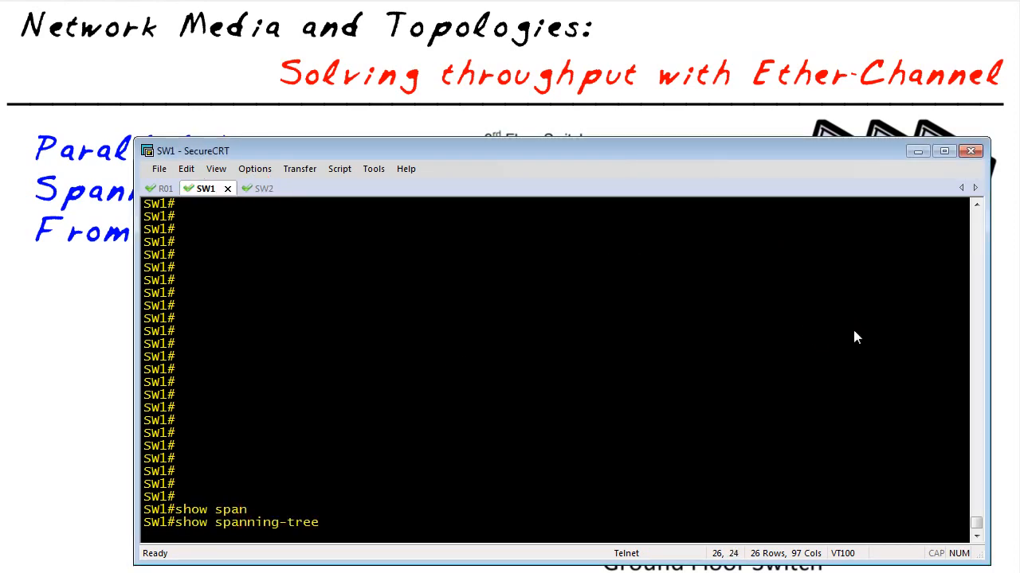
pyautogui.press('Return')
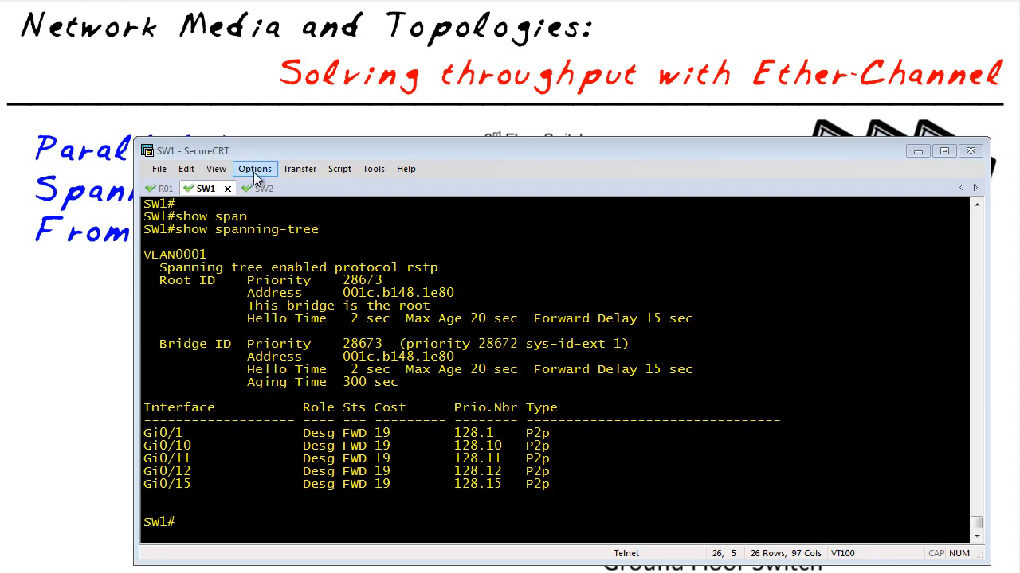
# Run show spanning-tree on SW2, showing Fa0/10 as root port and Fa0/11-12 blocked
pyautogui.click(249, 187)
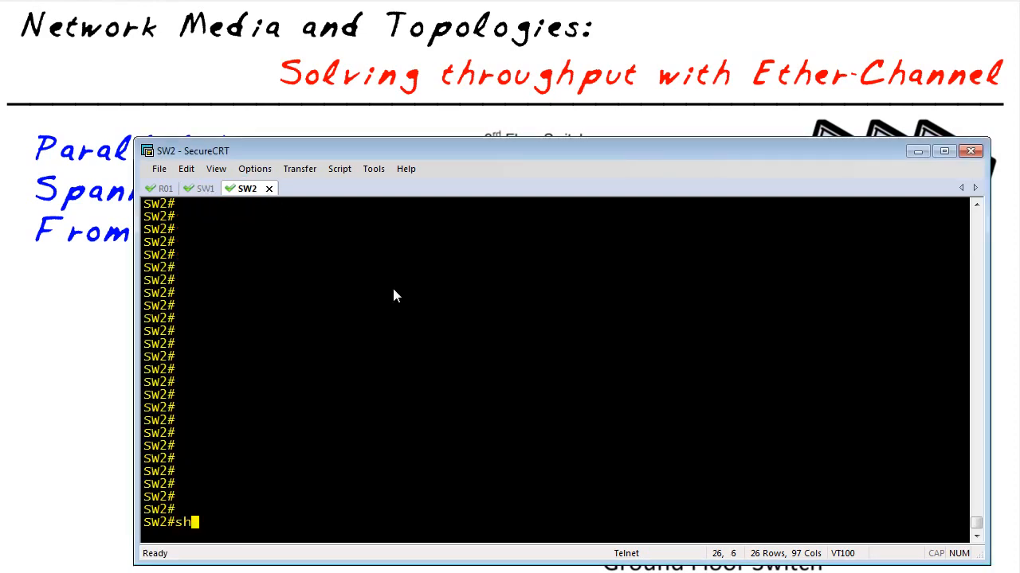
pyautogui.write('ow spanning-tree')
pyautogui.press('Return')
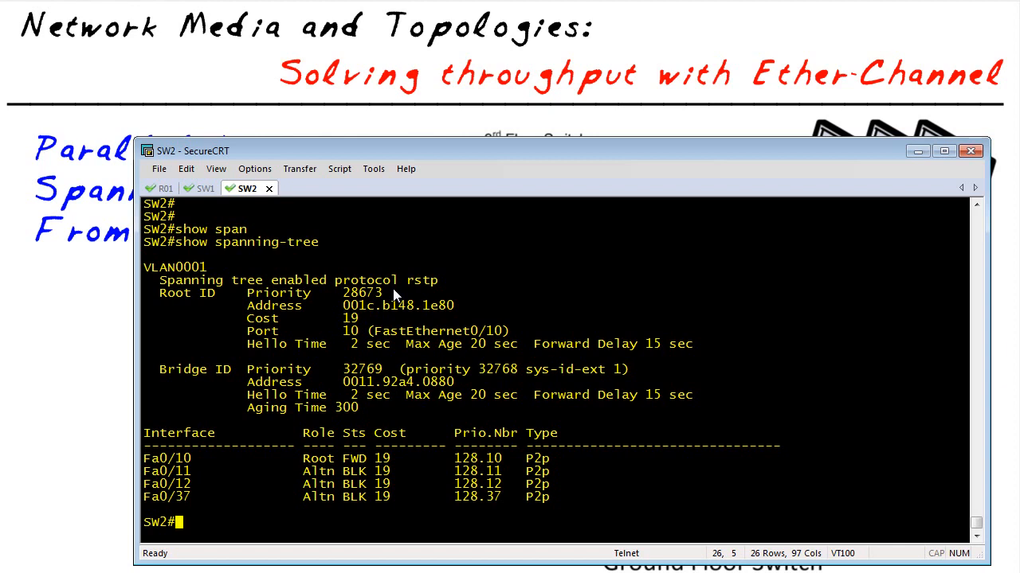
pyautogui.moveTo(159, 474)
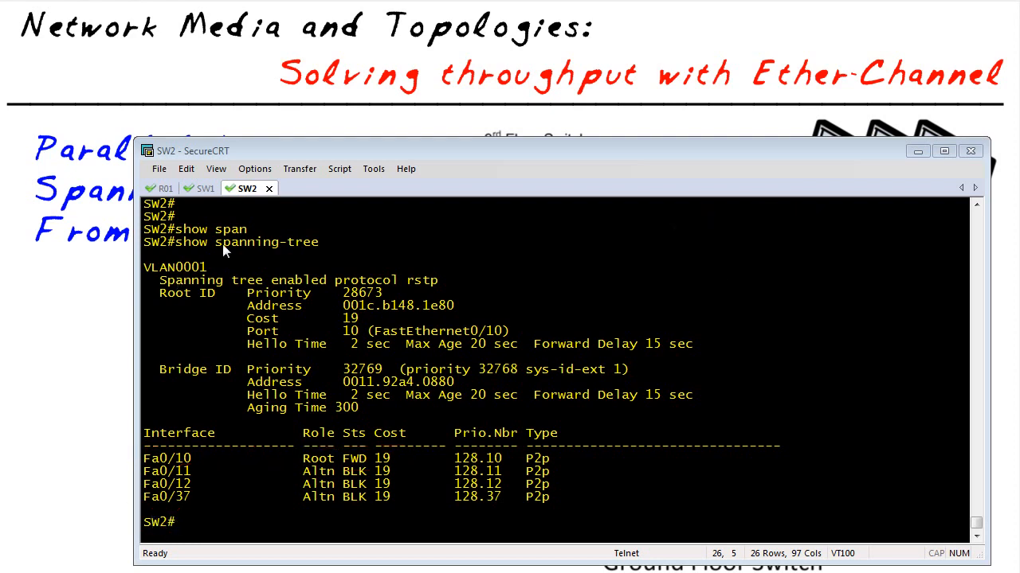
# On SW1, enter configuration mode and select interface range g0/10-12
pyautogui.click(205, 188)
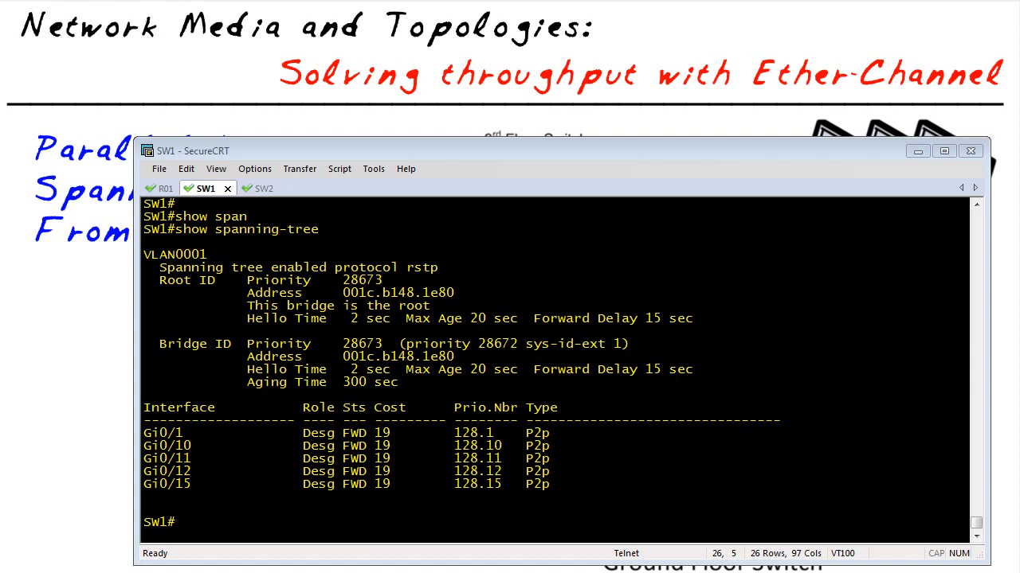
pyautogui.moveTo(271, 503)
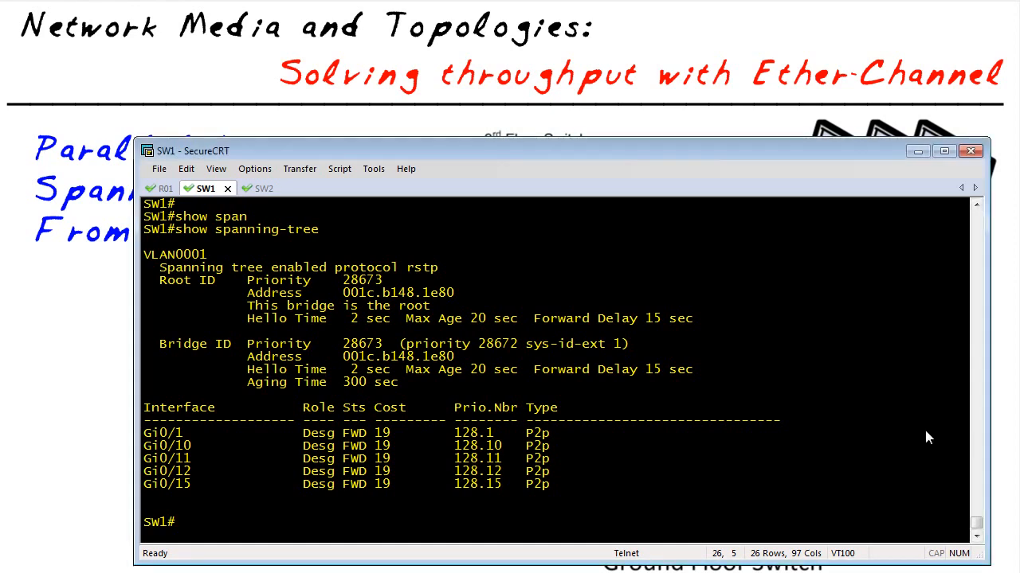
pyautogui.write('configure terminal')
pyautogui.write('default')
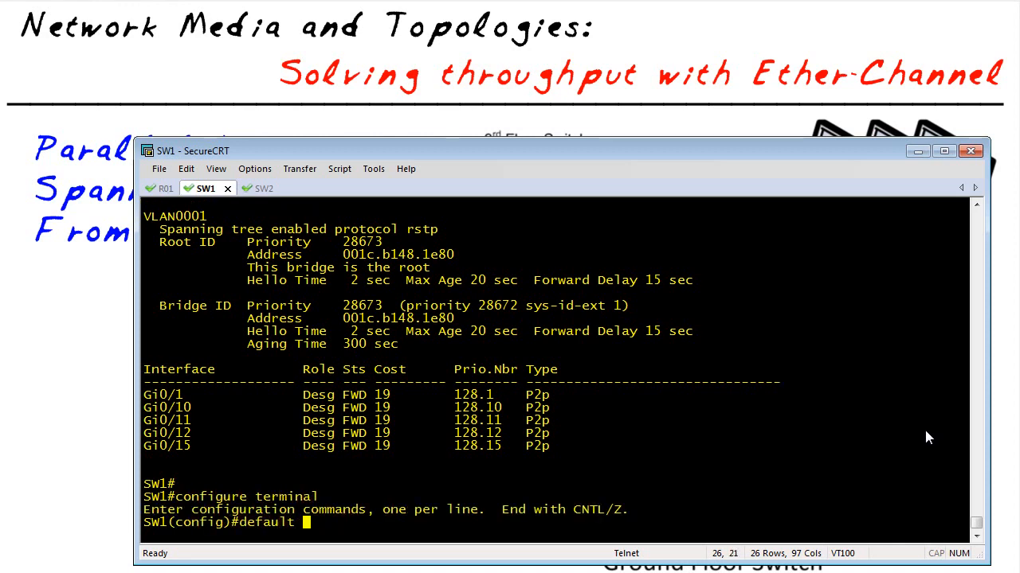
pyautogui.write('interface range gigabitEthernet  0/10-12')
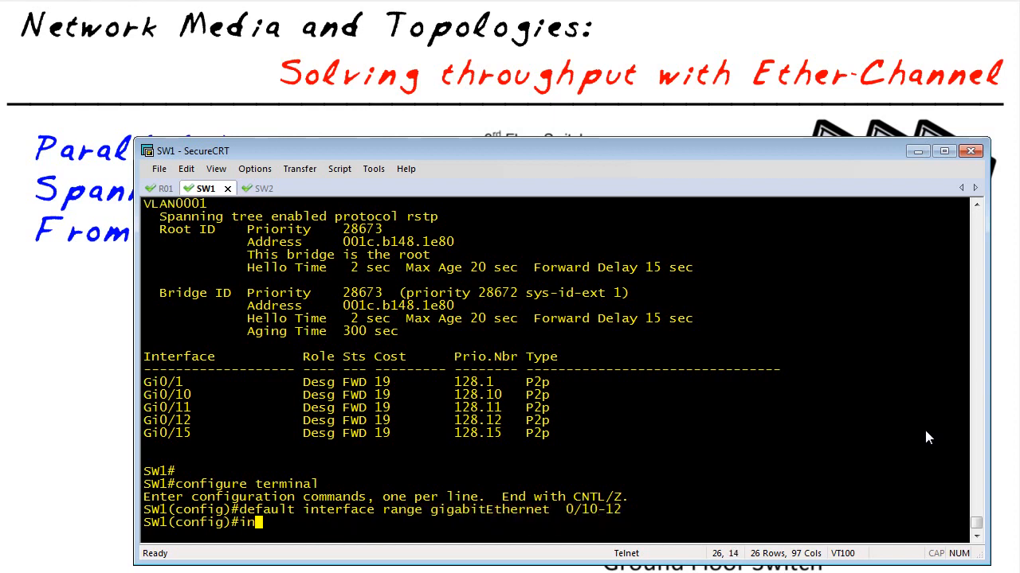
pyautogui.write('terface range g0/10-12')
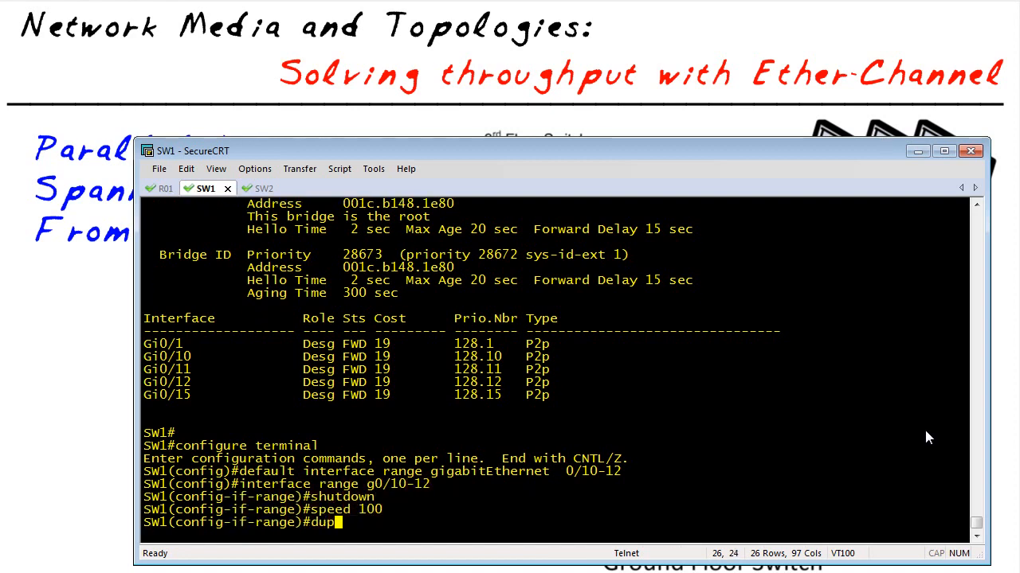
# Set the range to 100 Mb full-duplex dot1q trunks in channel-group 1 mode active and re-enable
pyautogui.write('duplex full')
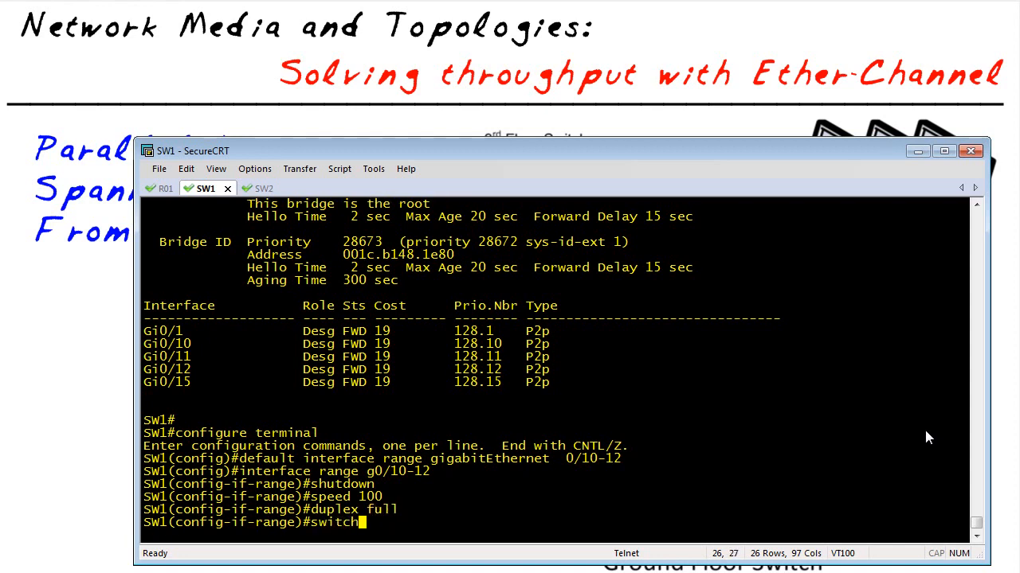
pyautogui.write('port trunk encapsulation dot1q')
pyautogui.write('switchport m')
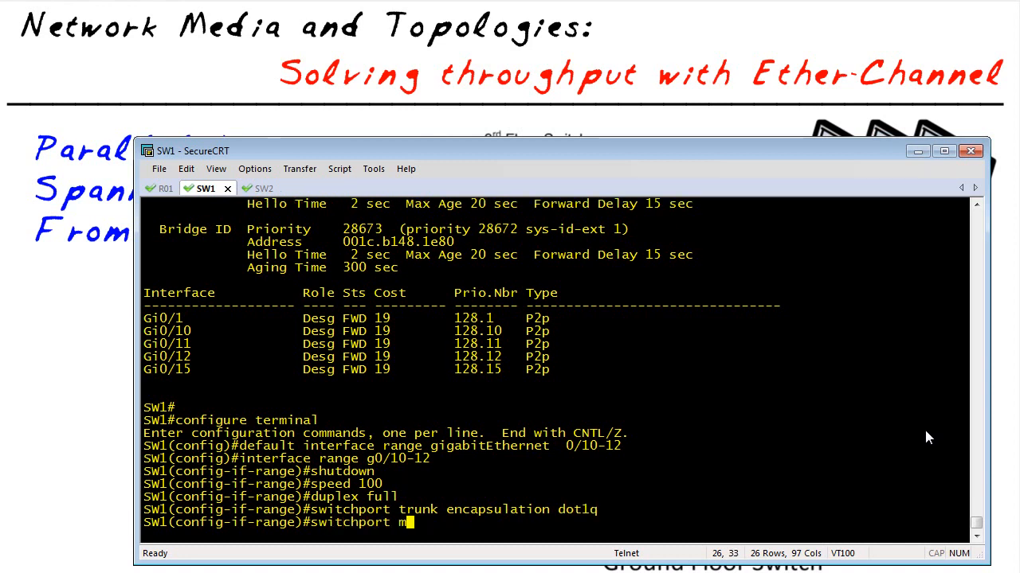
pyautogui.write('ode trunk')
pyautogui.write('channel-group 1 mod')
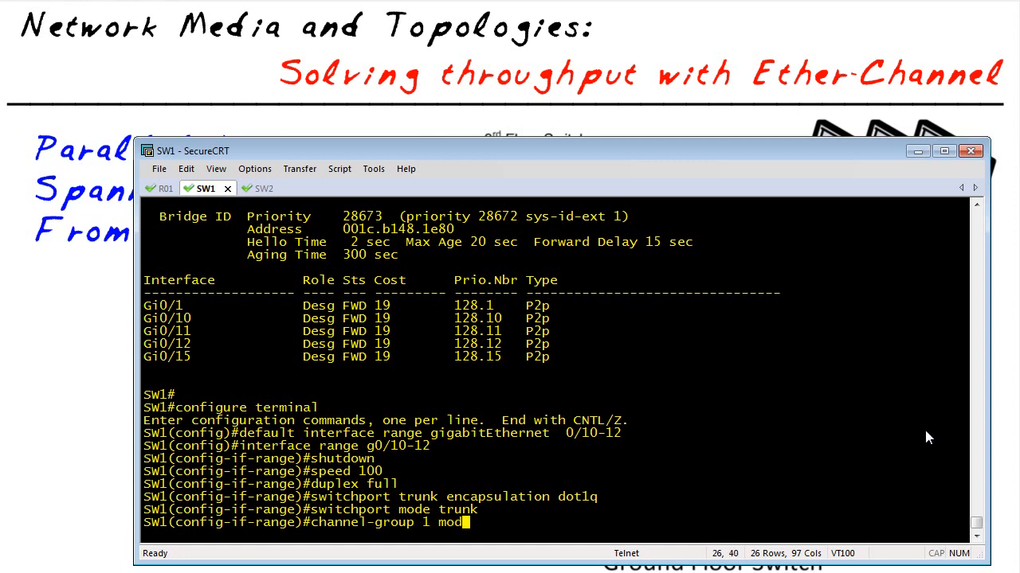
pyautogui.write('e active')
pyautogui.write('no shut')
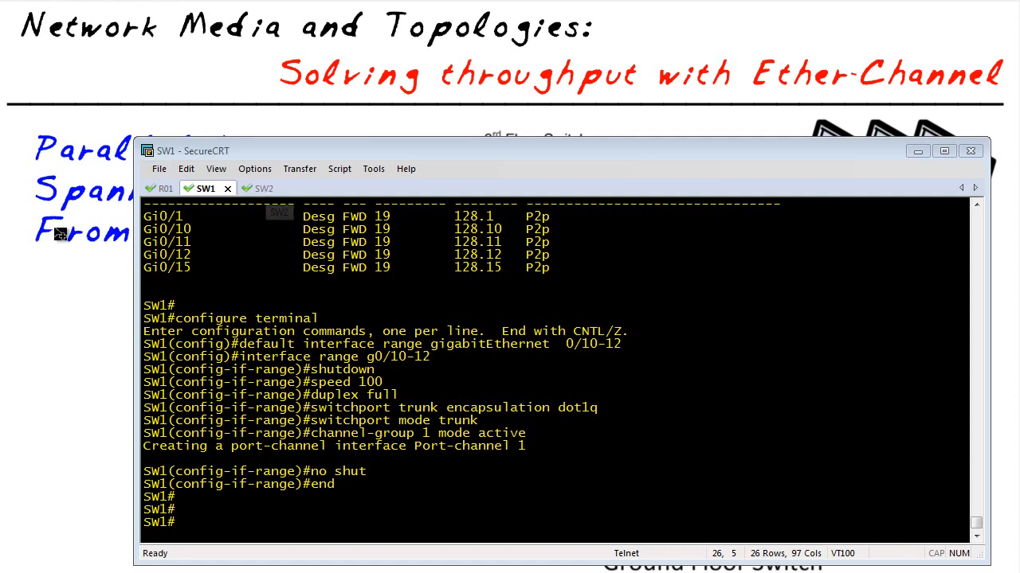
# On the SW2 session, enable terminal monitor for log messages
pyautogui.click(249, 188)
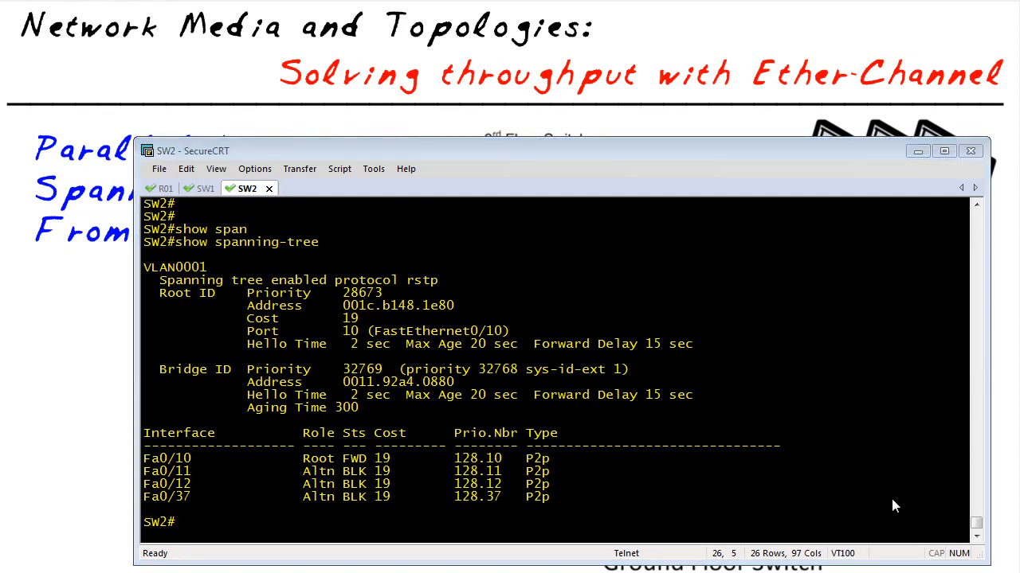
pyautogui.write('term')
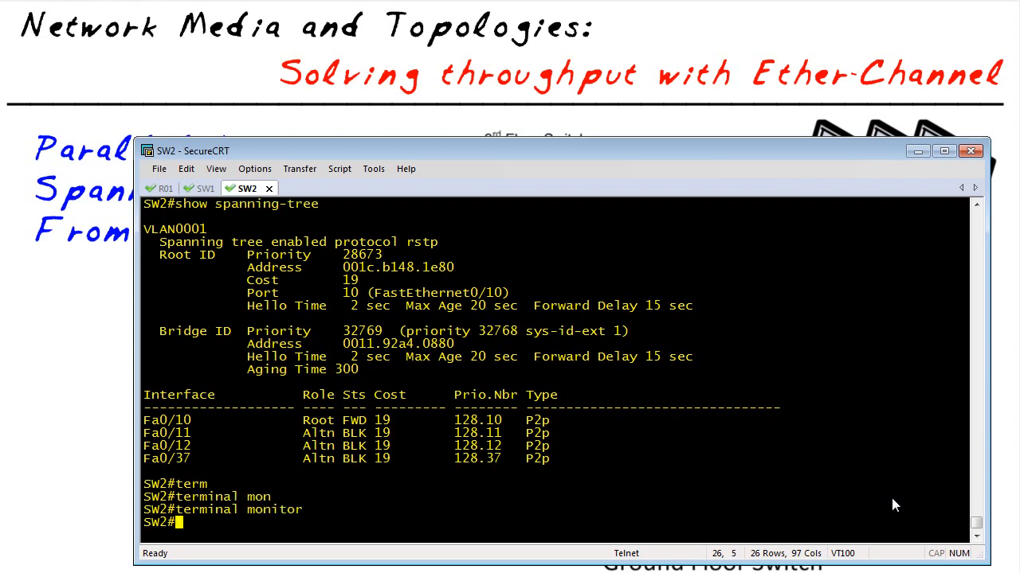
pyautogui.moveTo(950, 474)
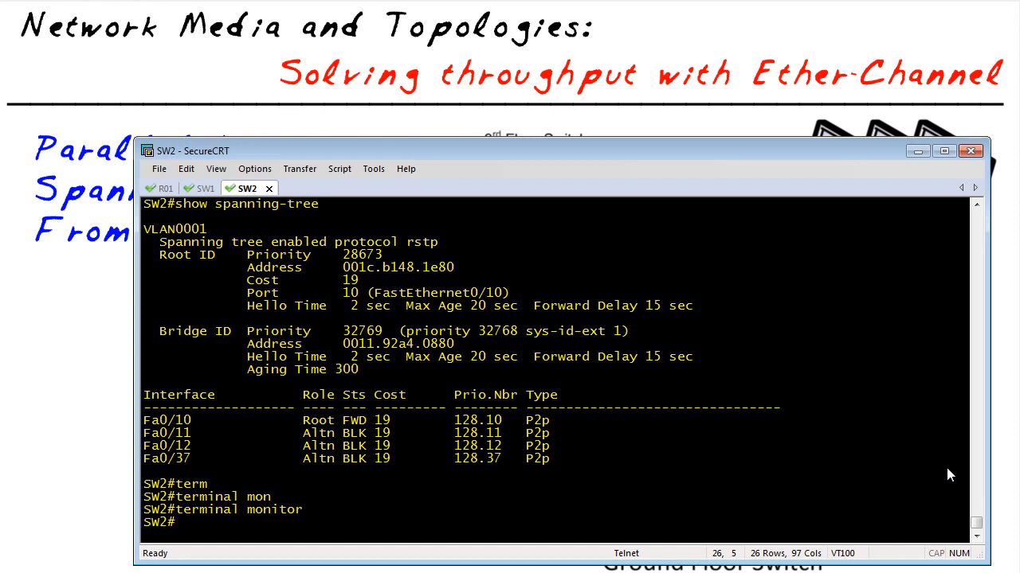
# On SW2, enter configuration mode, default and select interface range fa0/10-12
pyautogui.write('configure t')
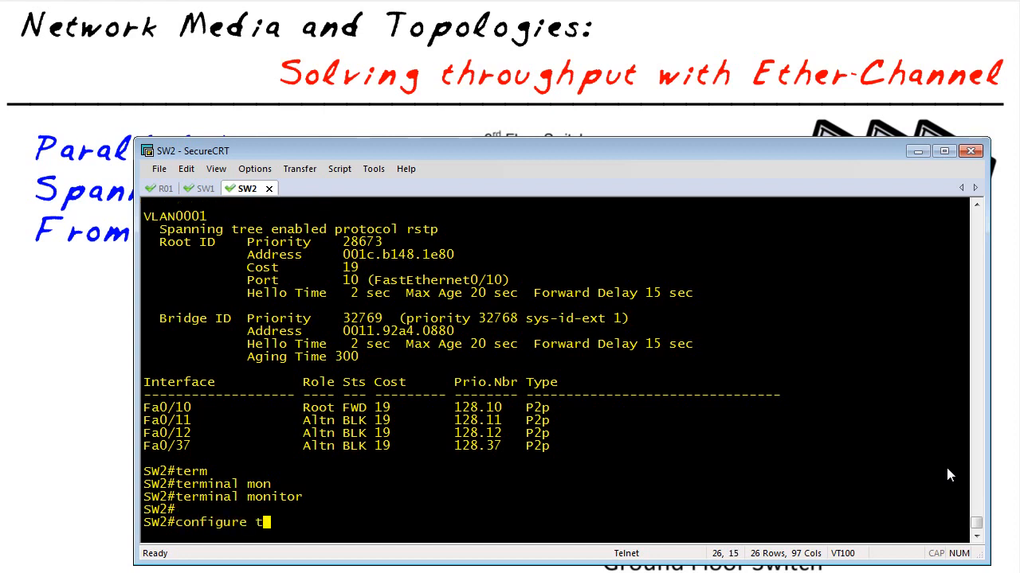
pyautogui.press('Return')
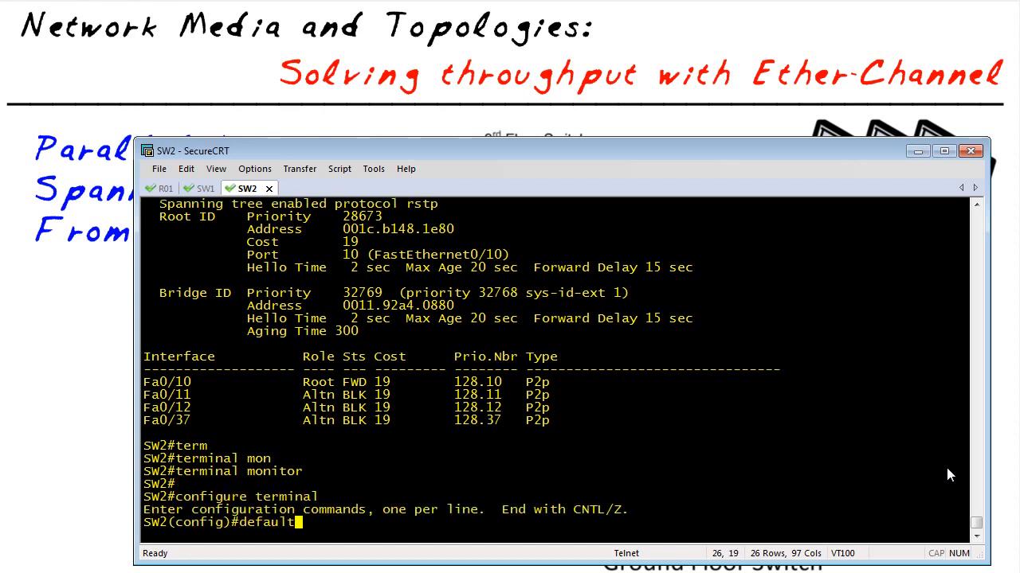
pyautogui.write('interface ran')
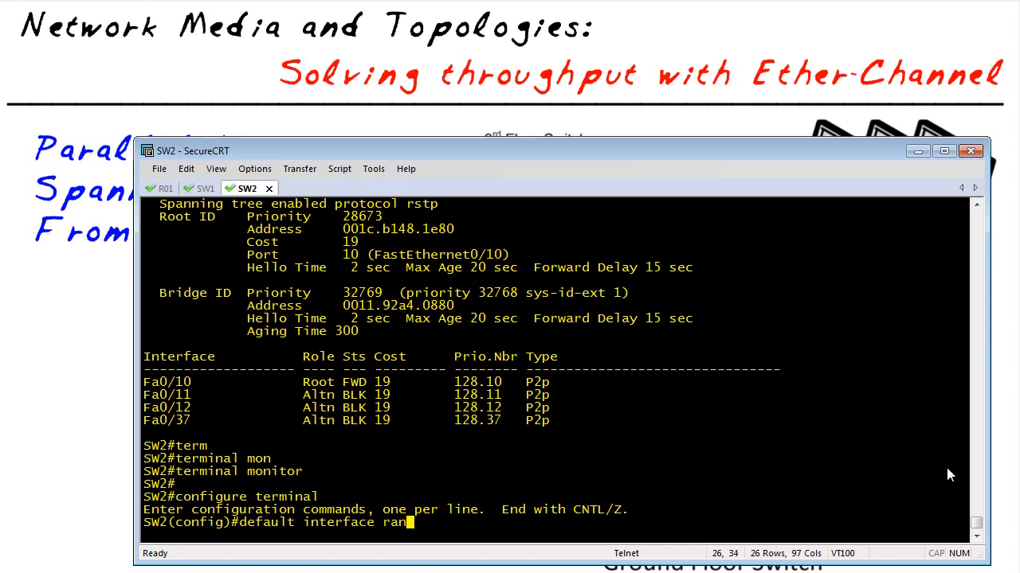
pyautogui.write('ge FastEthernet 0/10-12')
pyautogui.write('inter')
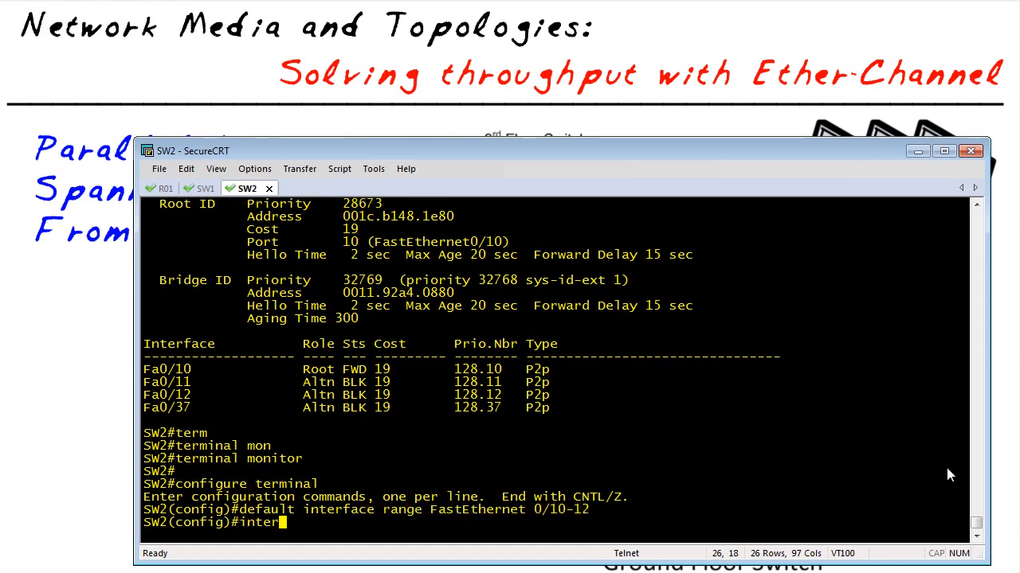
pyautogui.write('face range fa0/')
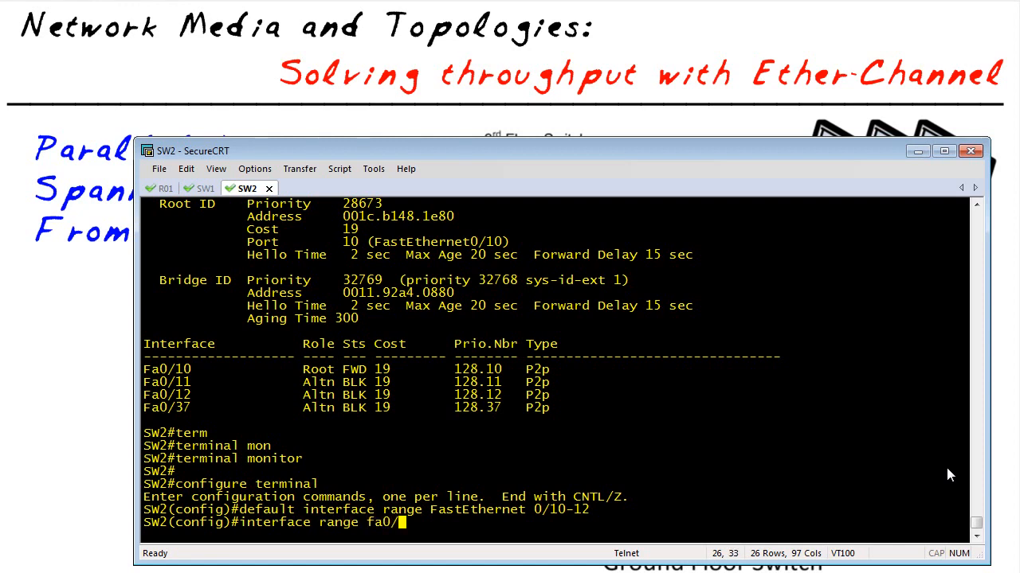
pyautogui.write('10-12')
pyautogui.write('shutdown')
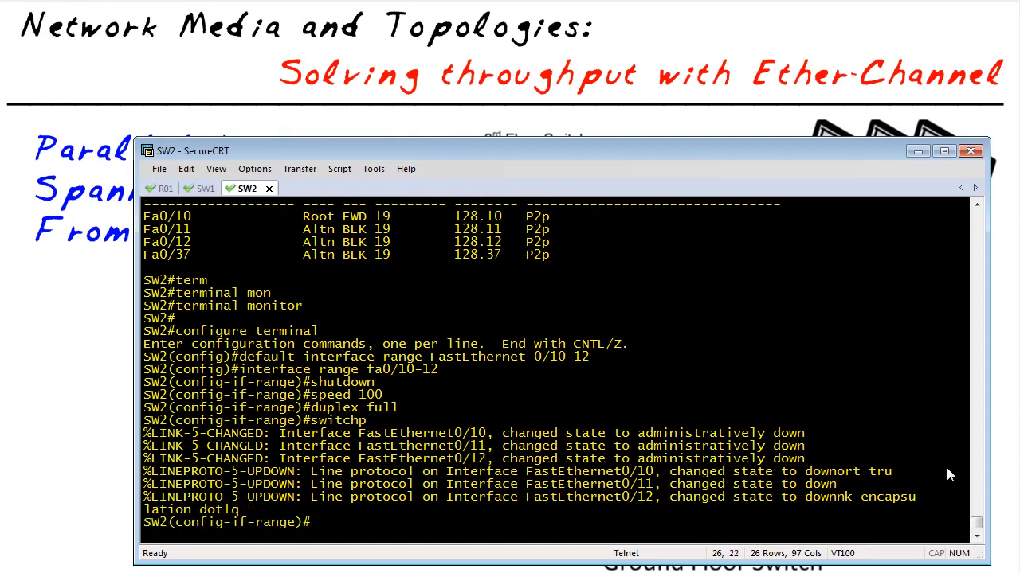
# Make the range trunks in channel-group 1 mode active and re-enable them
pyautogui.write('switchport mode trunk')
pyautogui.write('channel')
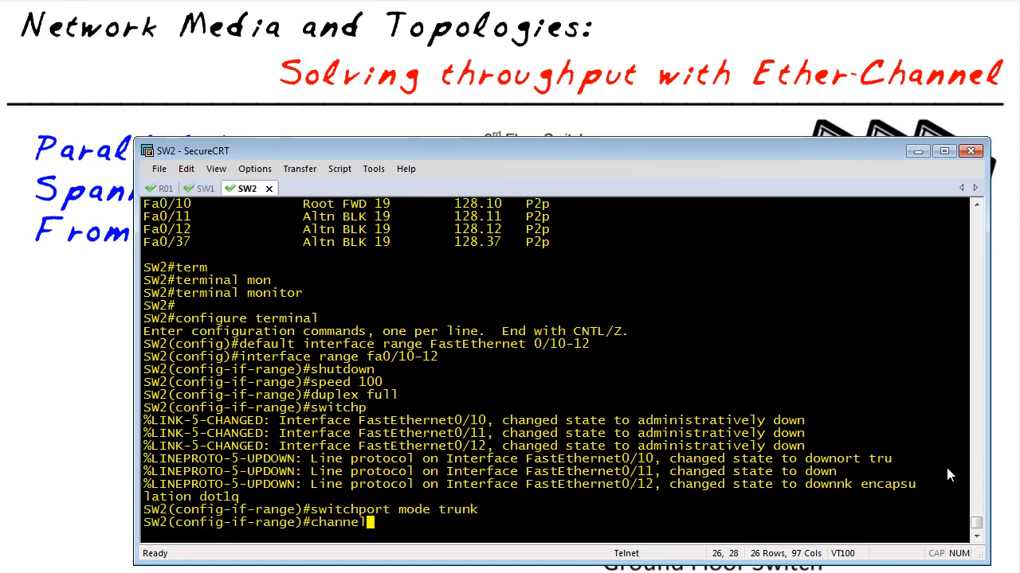
pyautogui.write('-group 1 mode')
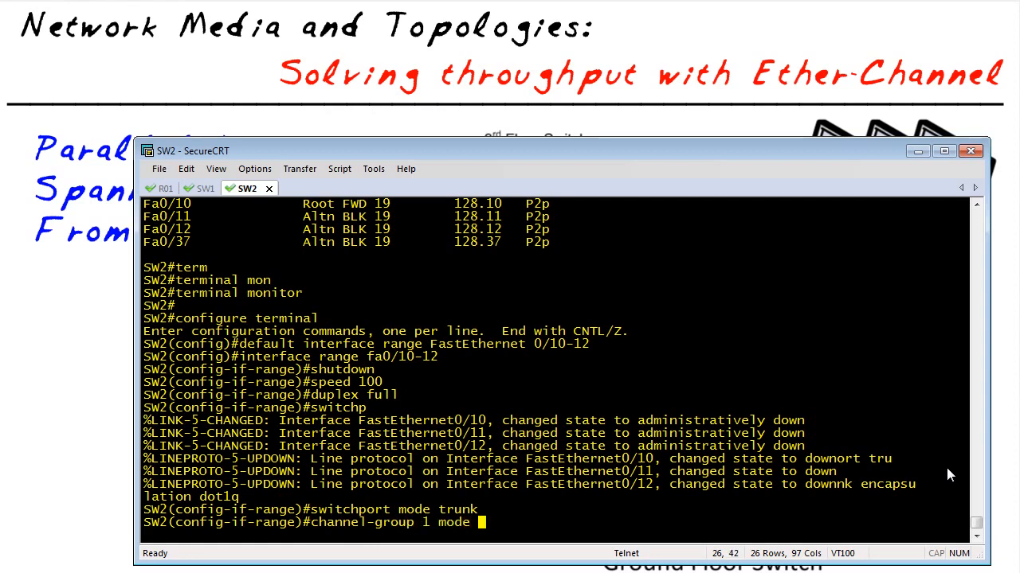
pyautogui.write('active')
pyautogui.write('end')
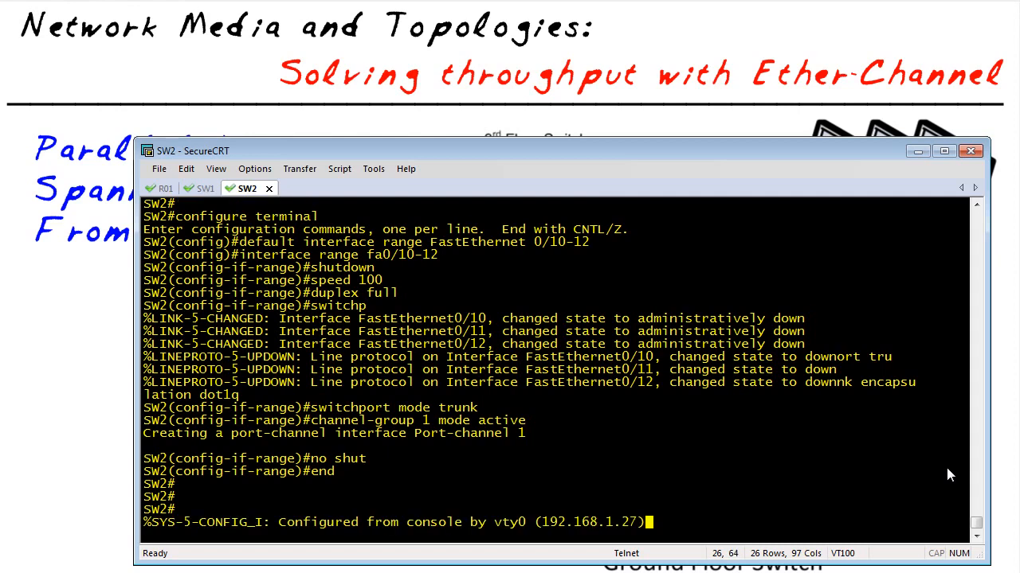
# Run show etherchannel summary on SW2, confirming Po1 up under LACP with Fa0/10-12 bundled
pyautogui.scroll(-3)
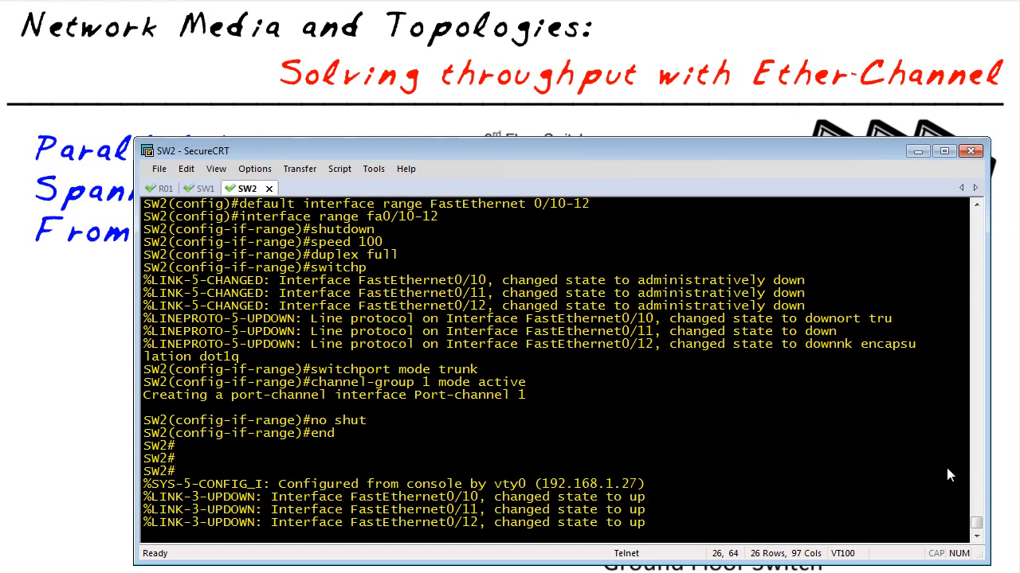
pyautogui.scroll(-3)
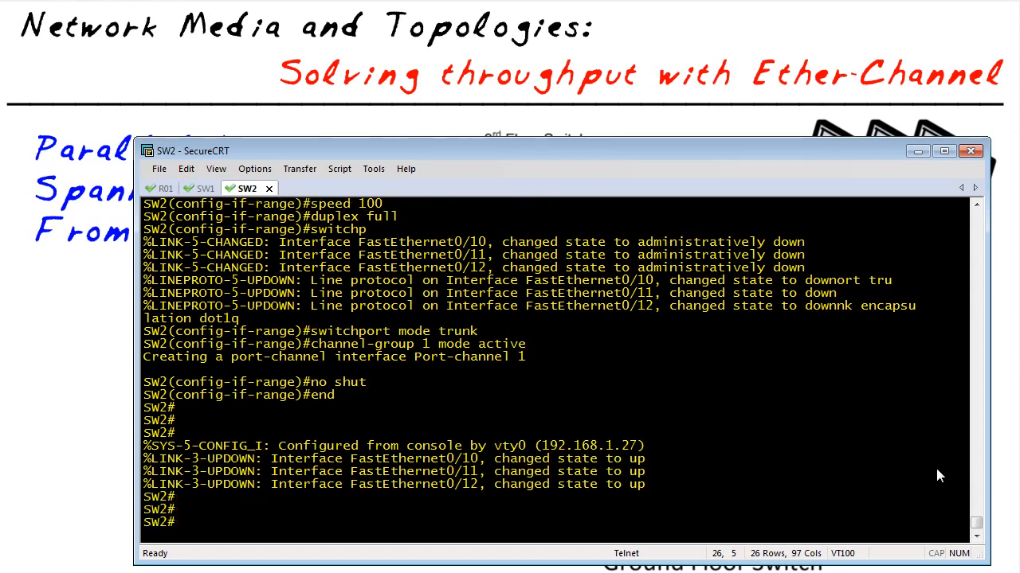
pyautogui.write('show etherchannel summary')
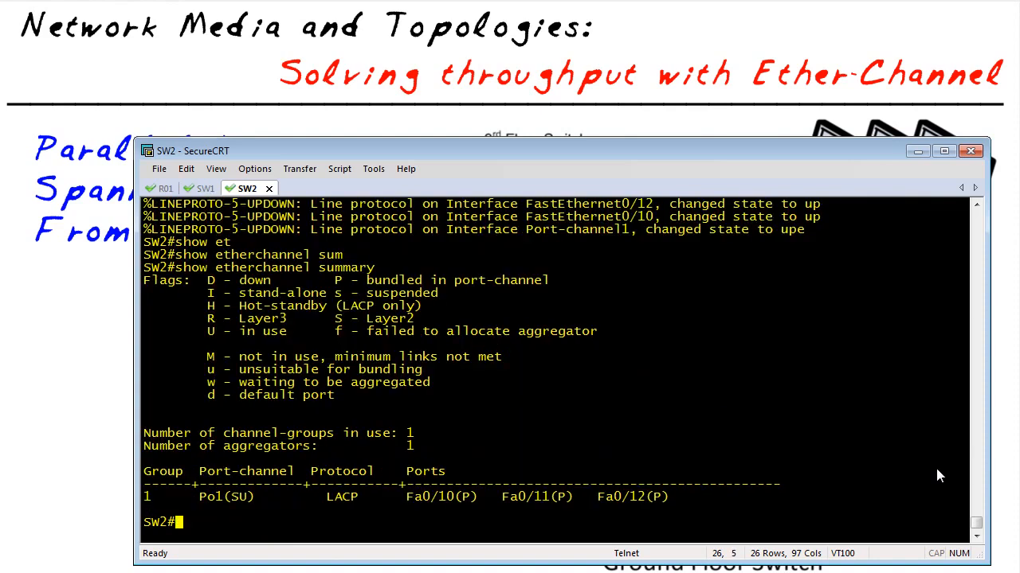
pyautogui.moveTo(229, 532)
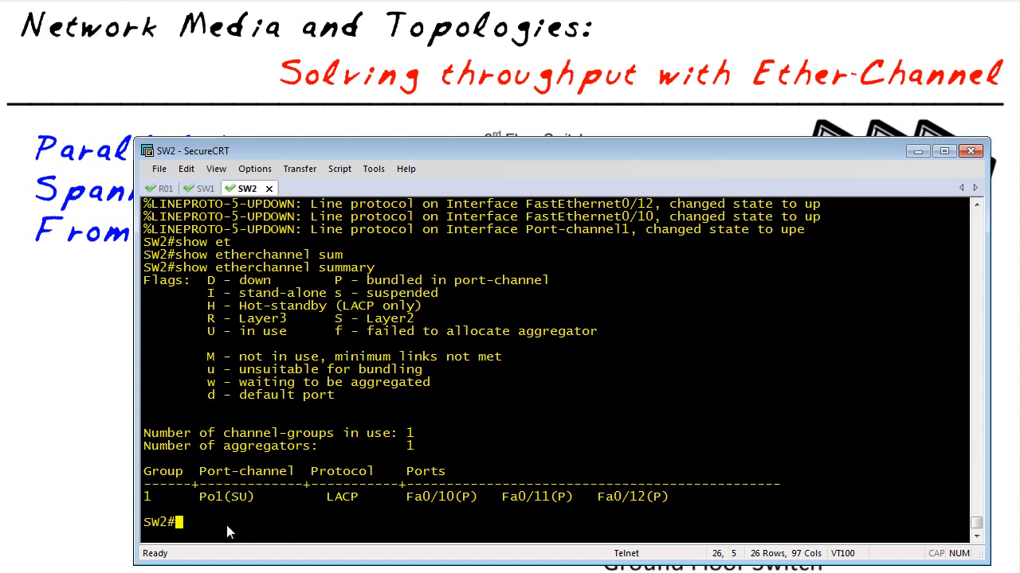
pyautogui.moveTo(246, 490)
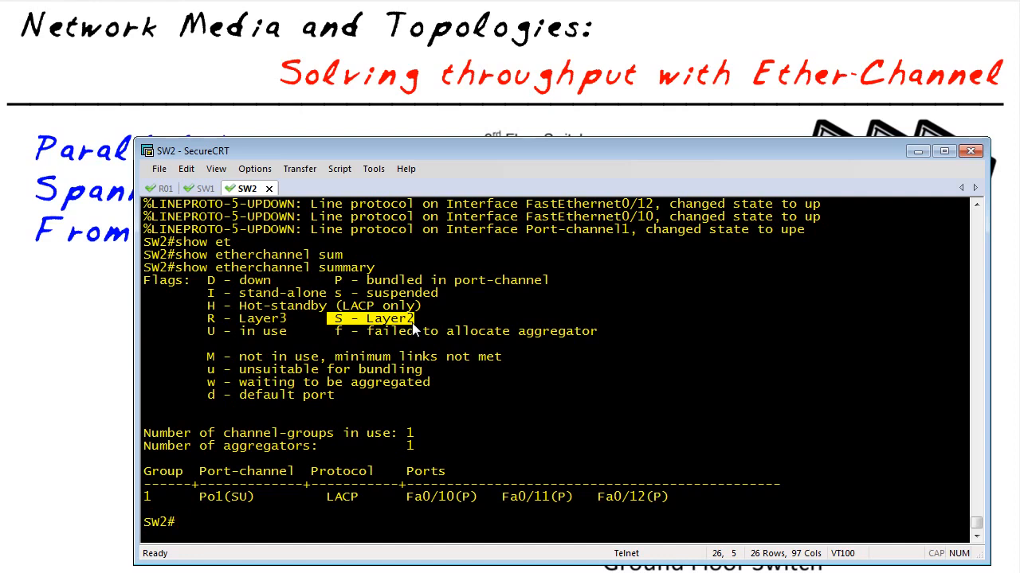
pyautogui.moveTo(398, 487)
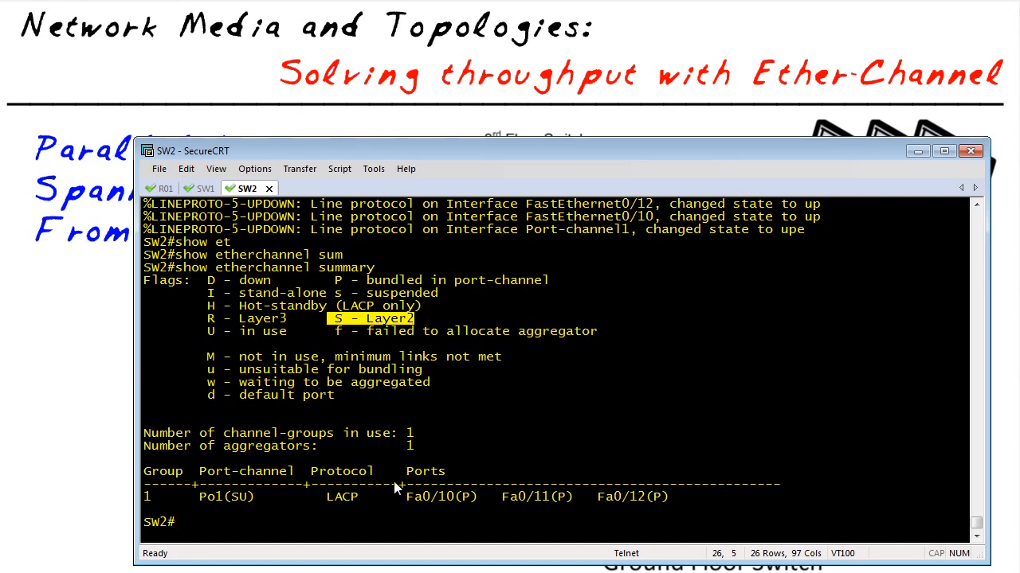
pyautogui.moveTo(534, 509)
pyautogui.write('terminal mon')
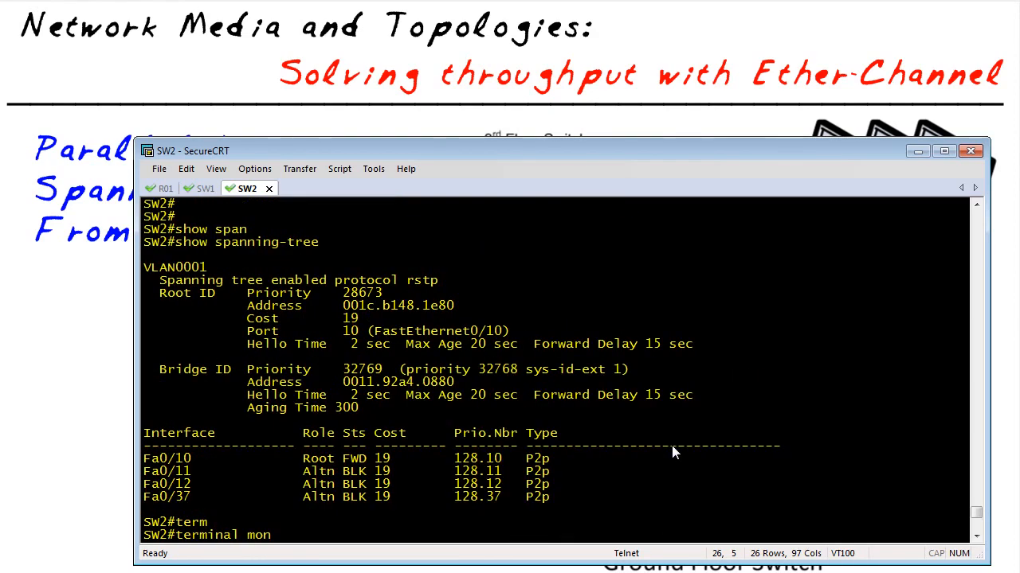
pyautogui.moveTo(146, 462)
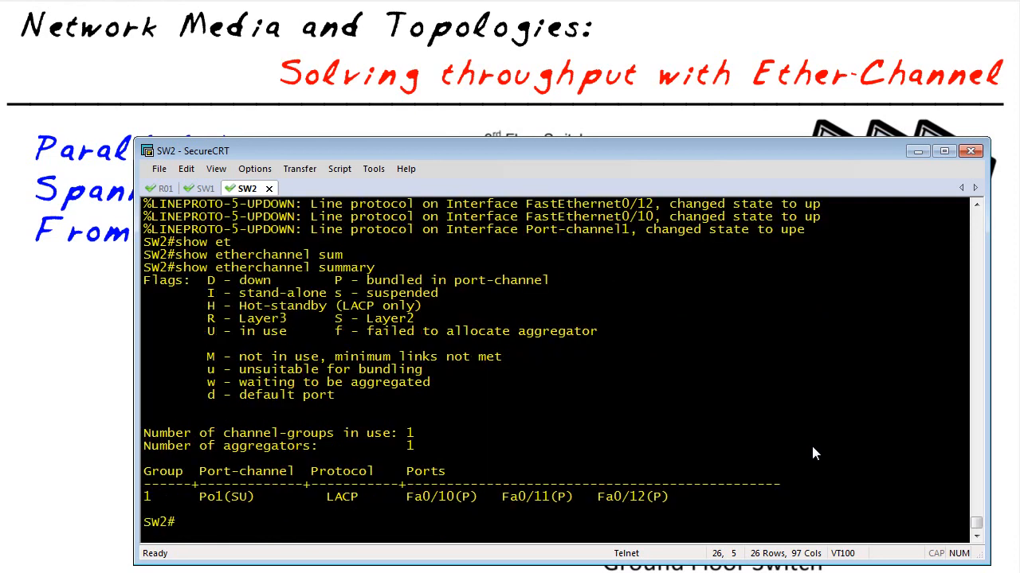
# Run show spanning-tree on SW2 and highlight the Po1 root forwarding row, Fa0/37 blocked
pyautogui.write('configure terminal')
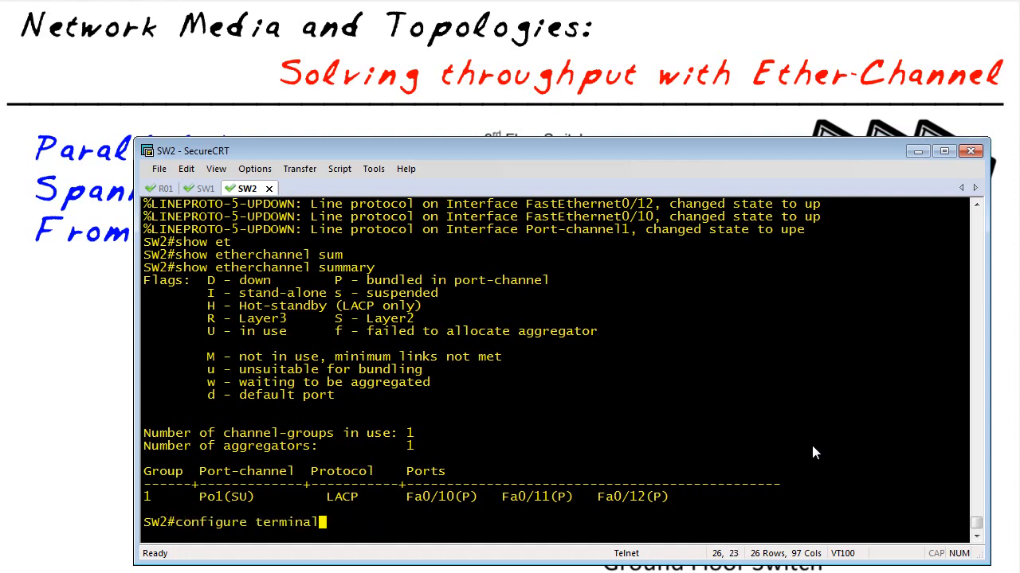
pyautogui.write('show spanning-tree')
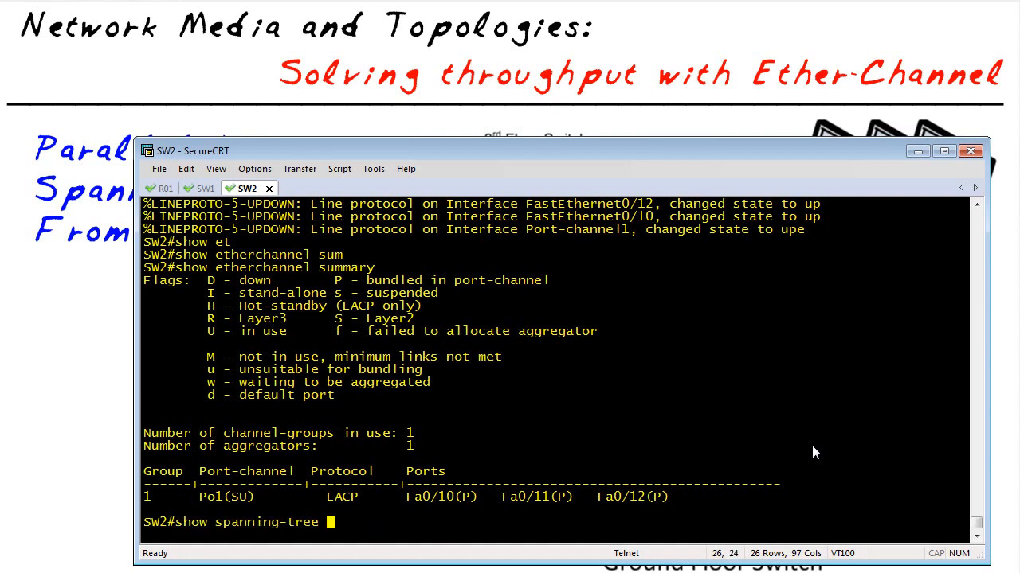
pyautogui.press('Return')
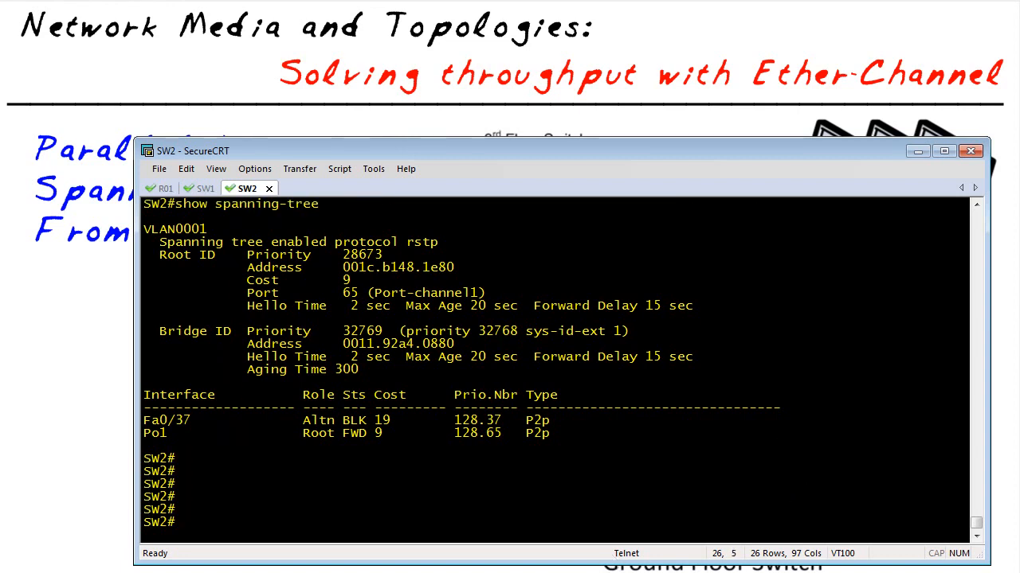
pyautogui.moveTo(316, 346)
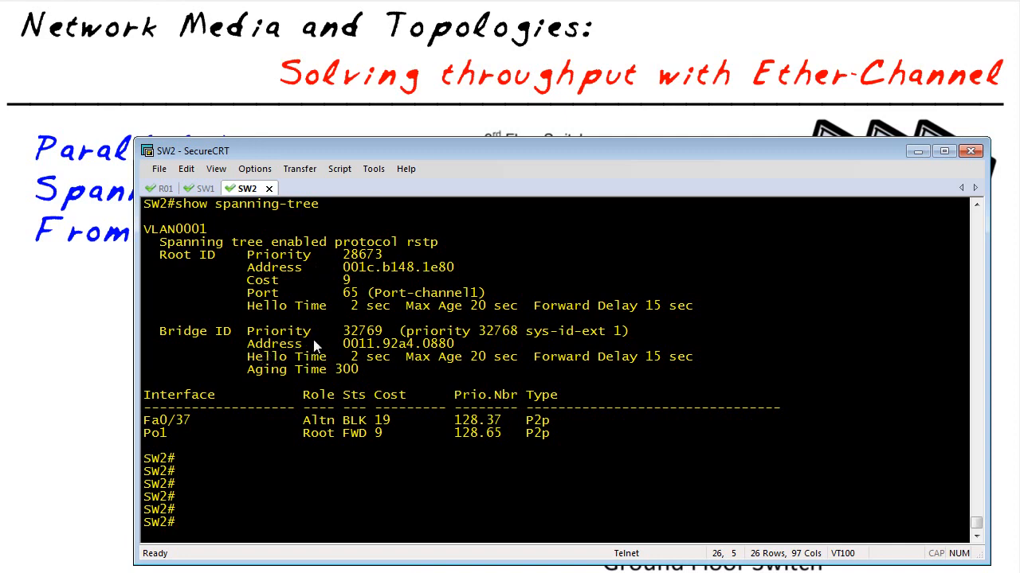
pyautogui.doubleClick(154, 433)
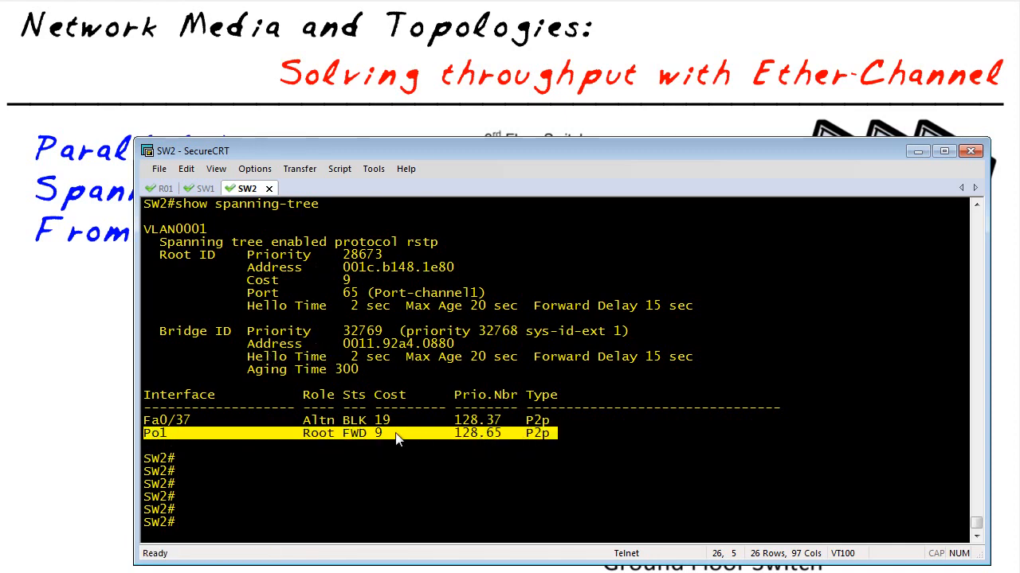
pyautogui.moveTo(236, 417)
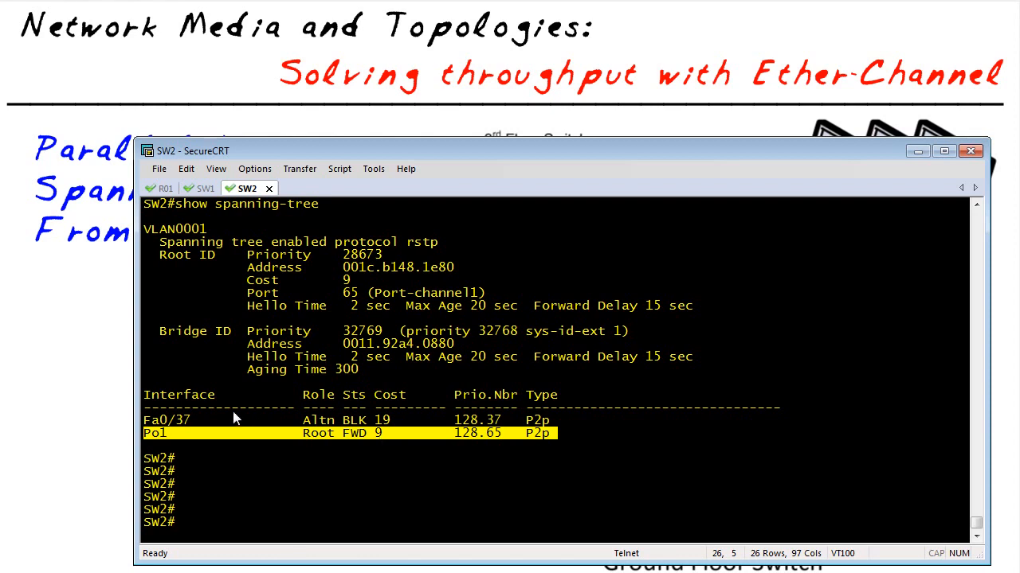
pyautogui.moveTo(201, 424)
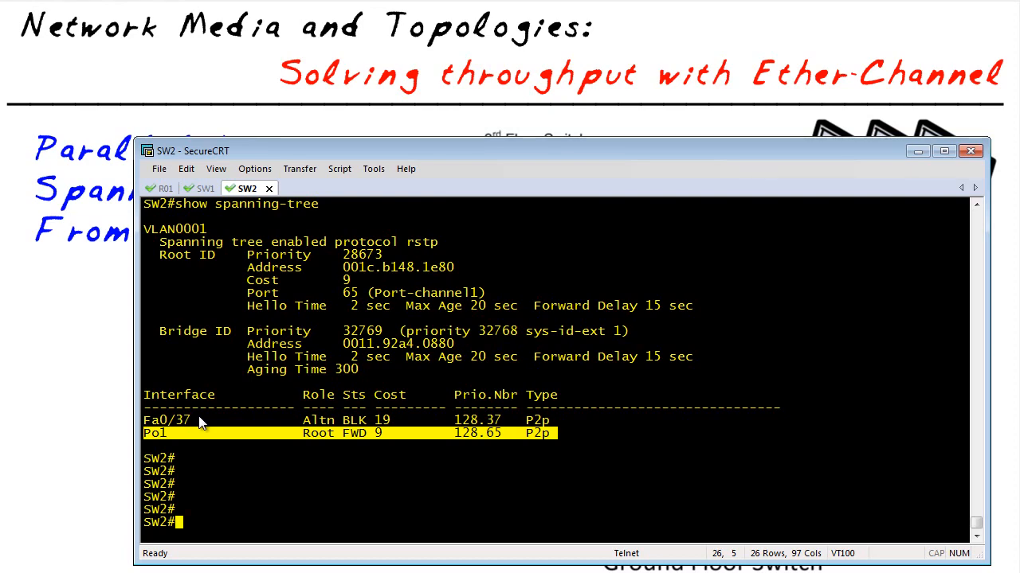
pyautogui.moveTo(232, 417)
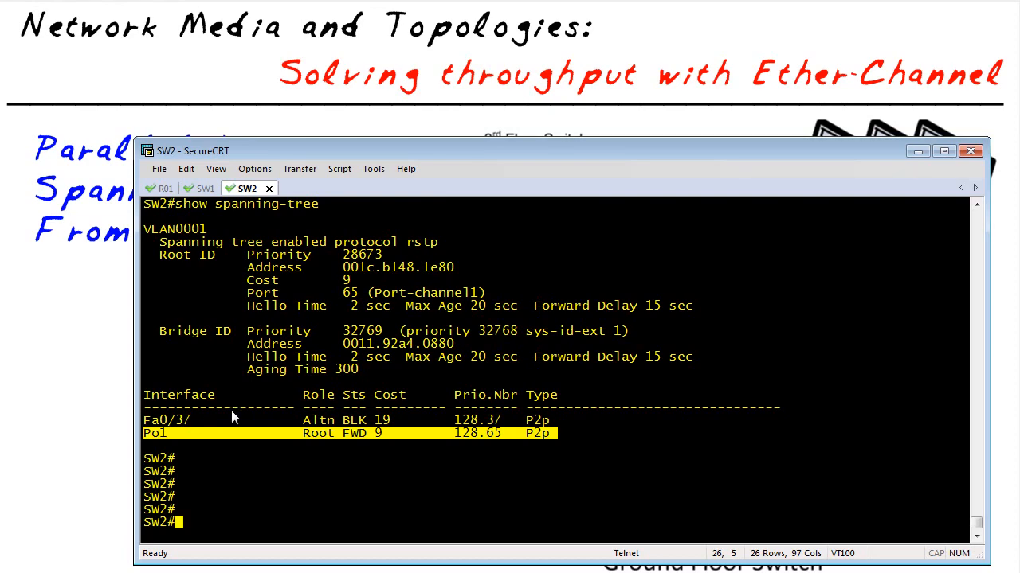